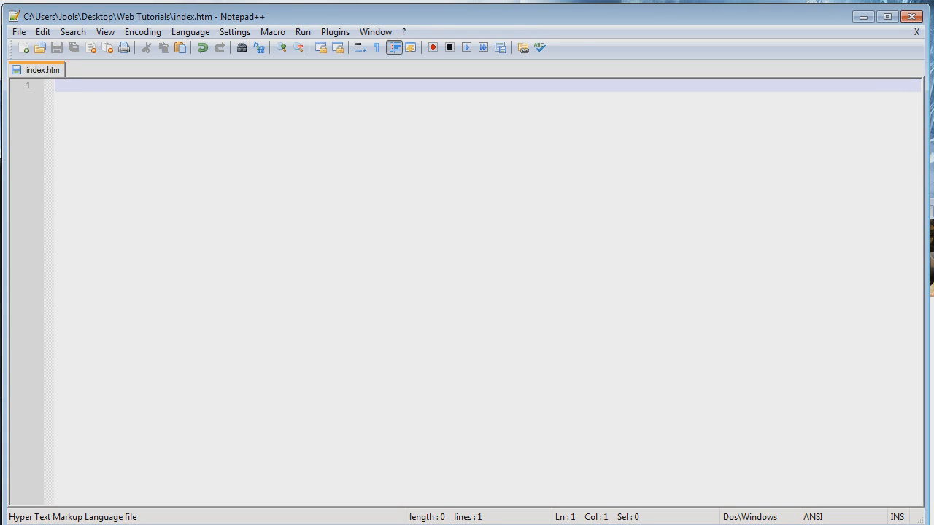
Write the <!DOCTYPE html> declaration and the <html></html> element in index.htm.
{"action": "type", "text": "<>"}
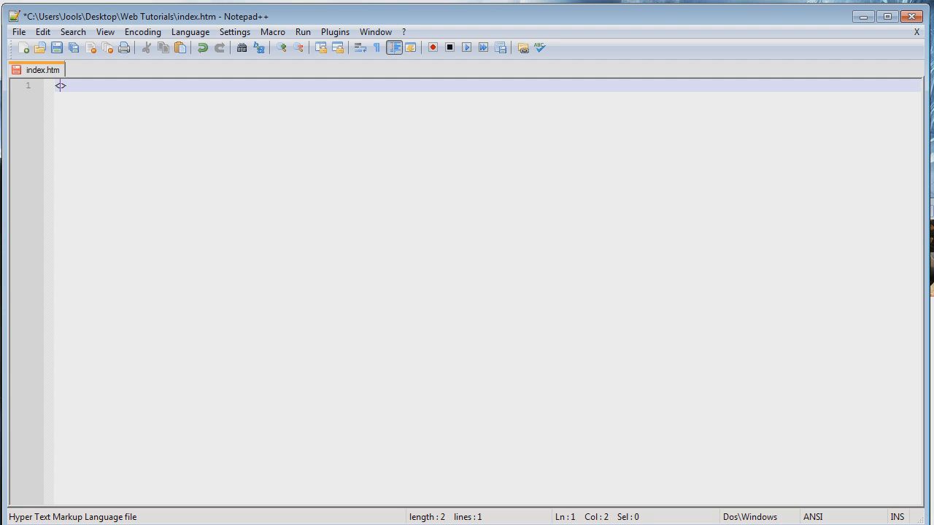
{"action": "type", "text": "!"}
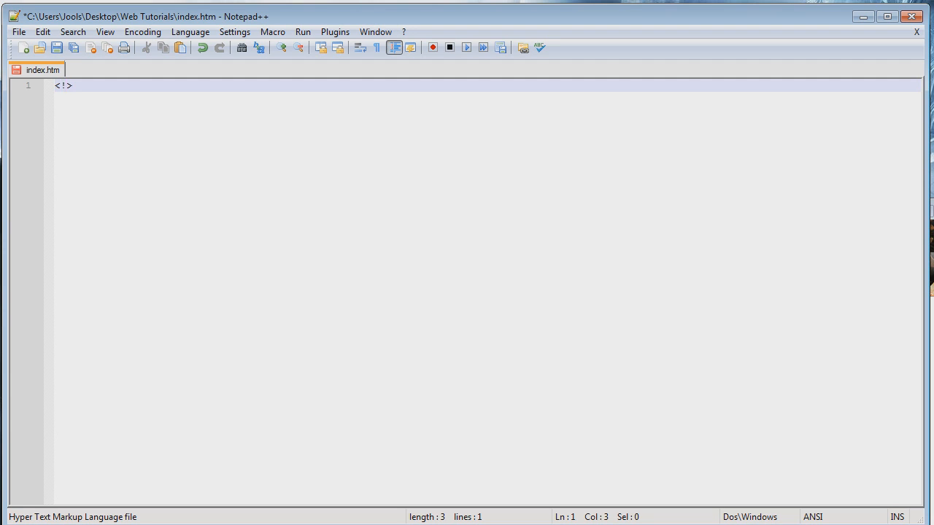
{"action": "type", "text": "DOC"}
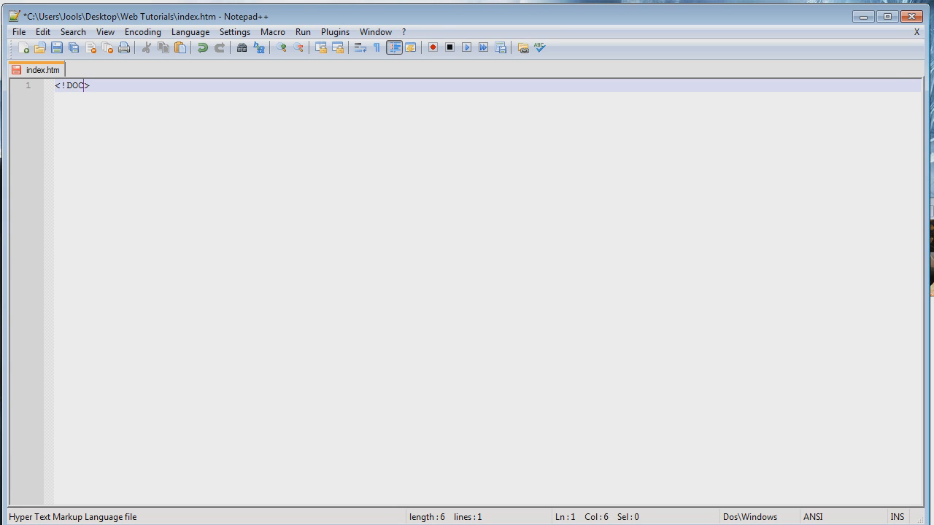
{"action": "type", "text": "TYPE"}
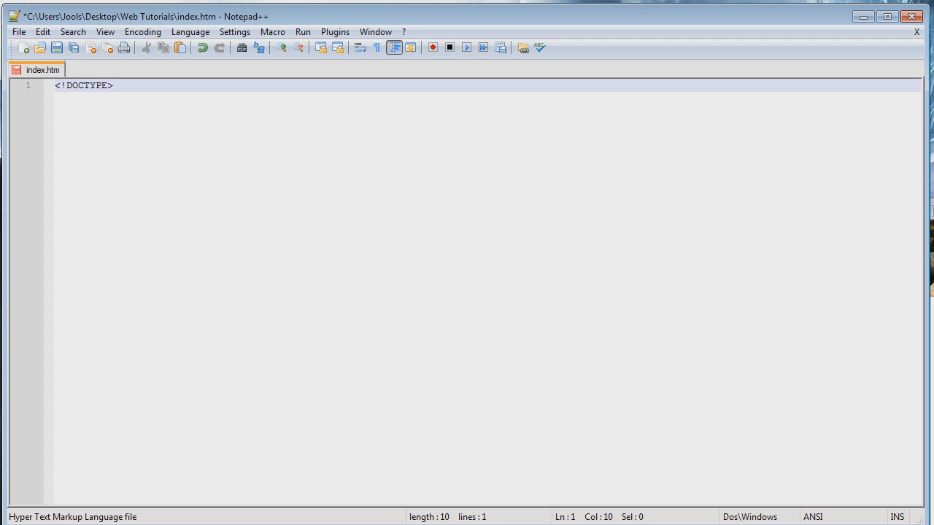
{"action": "type", "text": "html"}
{"action": "type", "text": "<>"}
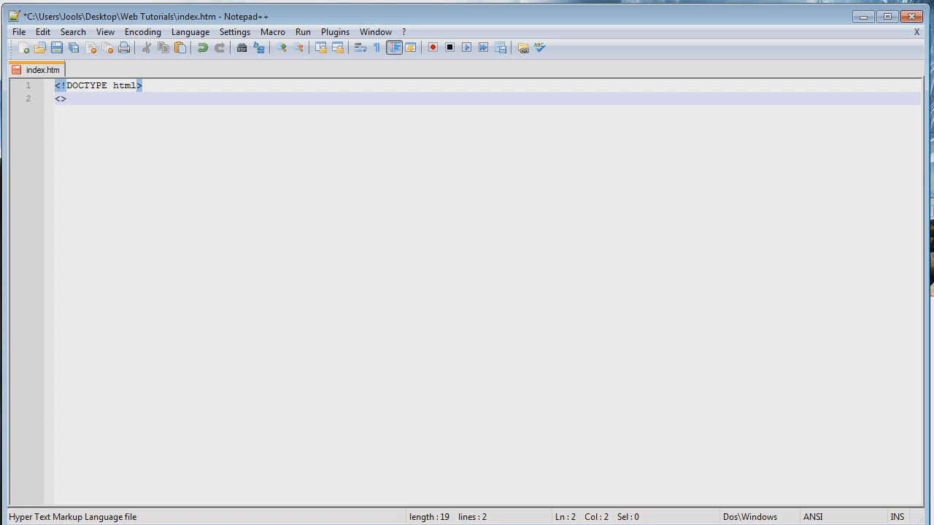
{"action": "type", "text": "html"}
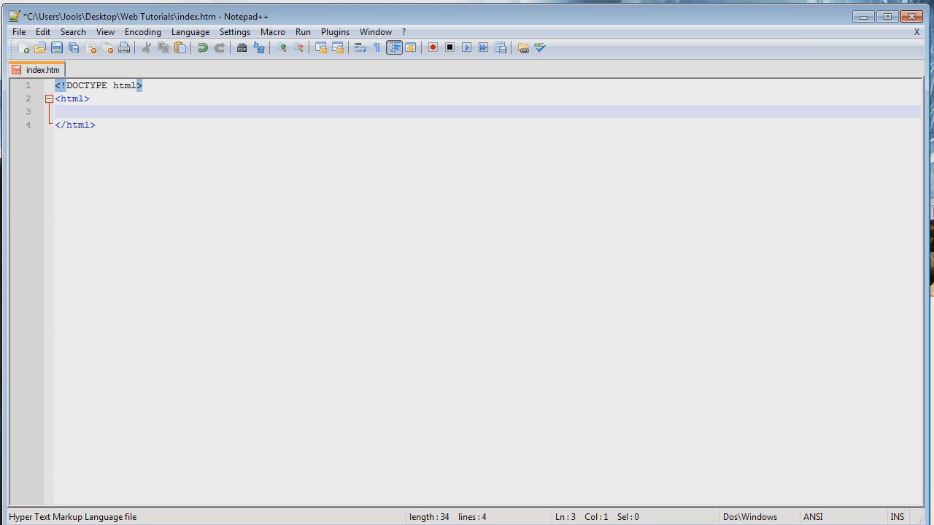
Nest an indented <body></body> element inside html with a blank line inside it.
{"action": "key", "text": "Tab"}
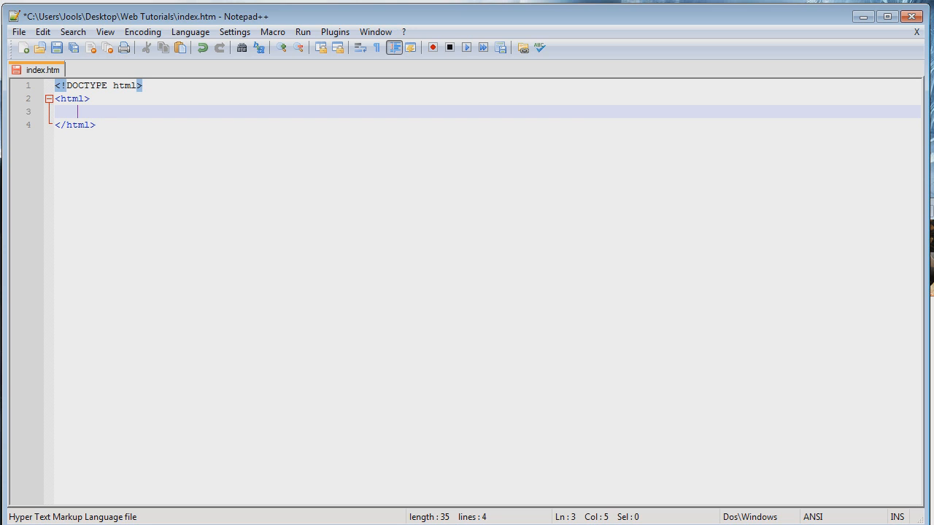
{"action": "type", "text": "<b>"}
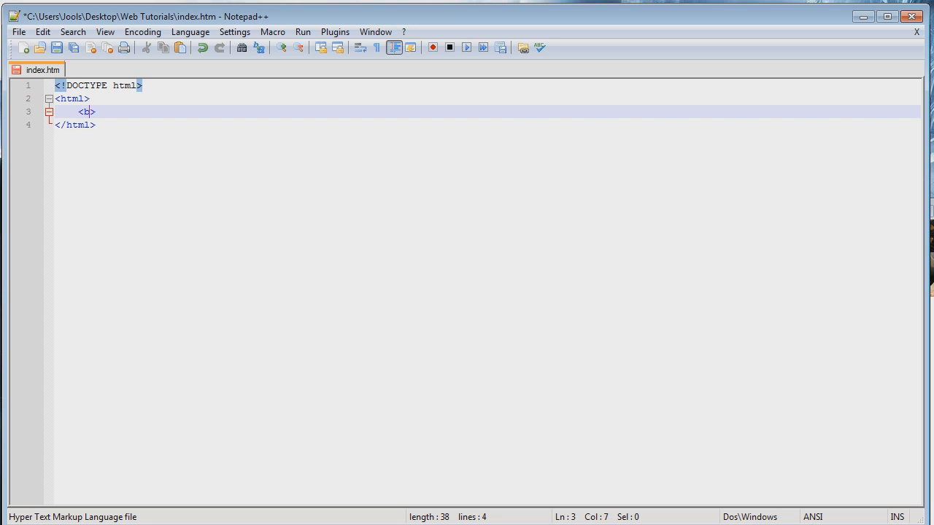
{"action": "type", "text": "ody"}
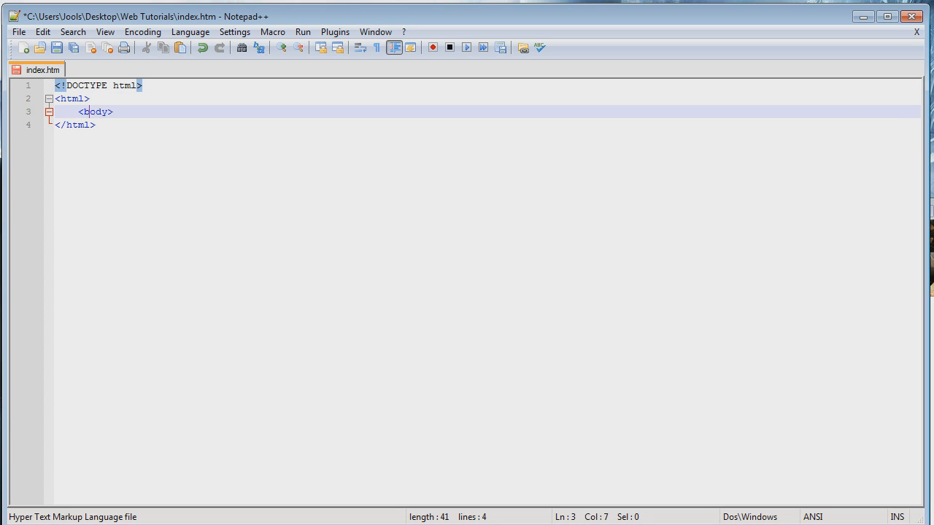
{"action": "type", "text": "<>"}
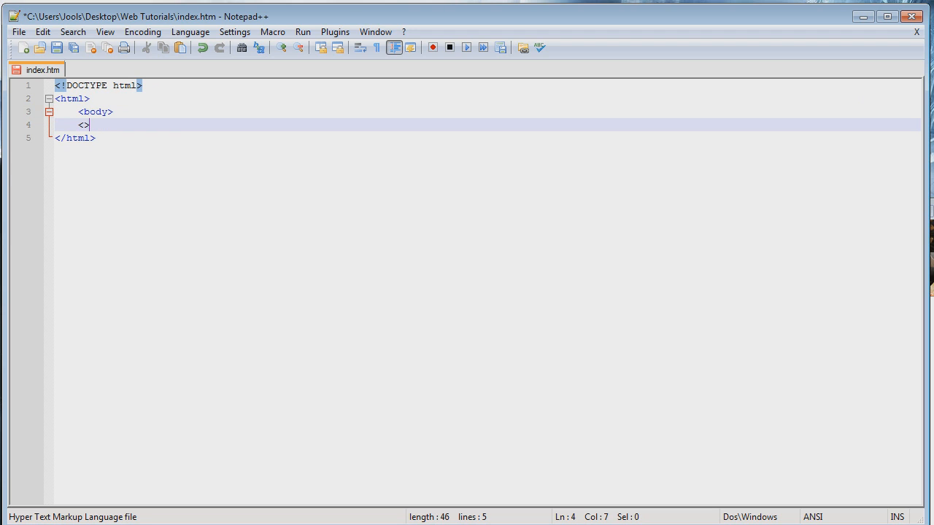
{"action": "type", "text": "body"}
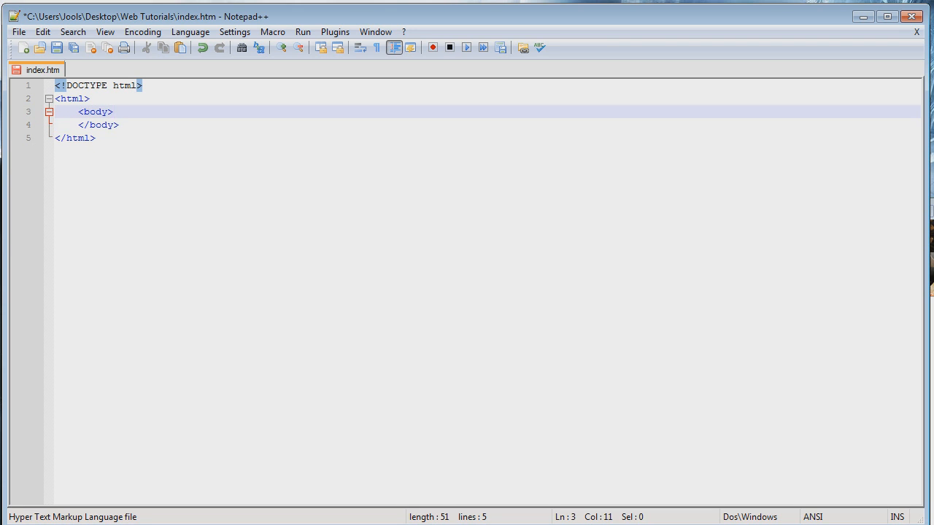
{"action": "key", "text": "Enter"}
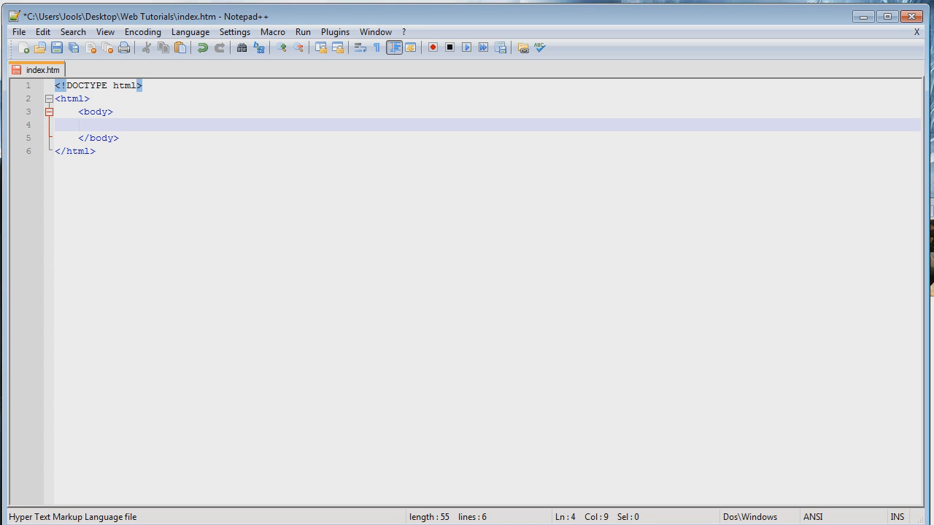
Add an empty <dl> definition list with opening and closing tags inside the body.
{"action": "type", "text": "<>"}
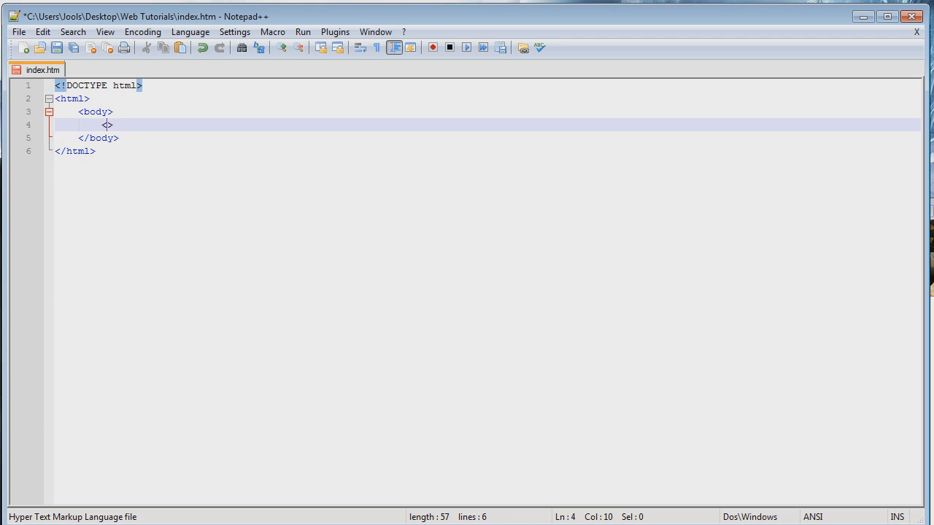
{"action": "type", "text": "dl"}
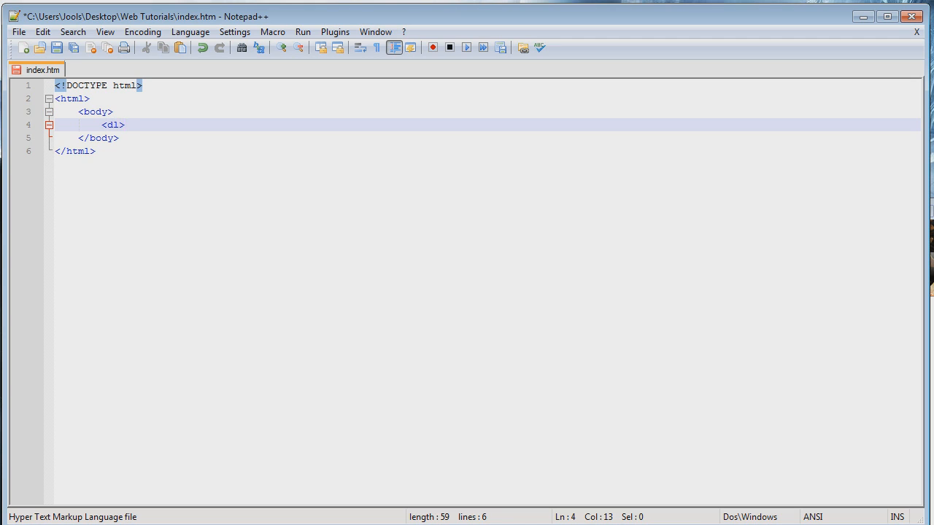
{"action": "type", "text": "<>"}
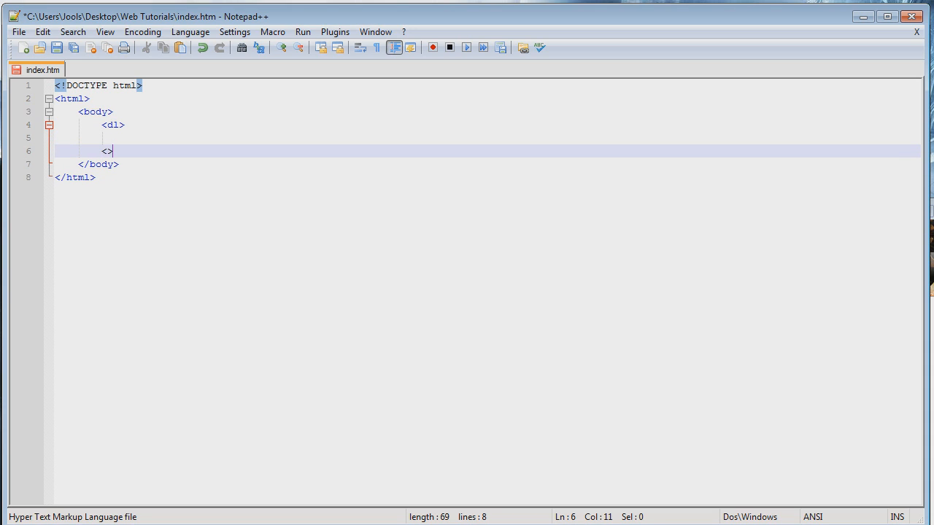
{"action": "type", "text": "/dl"}
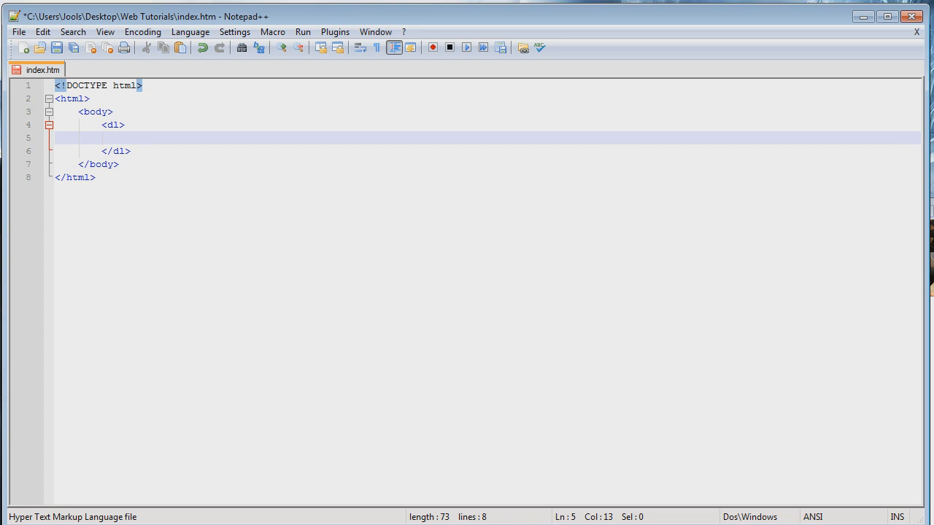
Add the list term <dt>Orange</dt> inside the definition list.
{"action": "type", "text": "<>"}
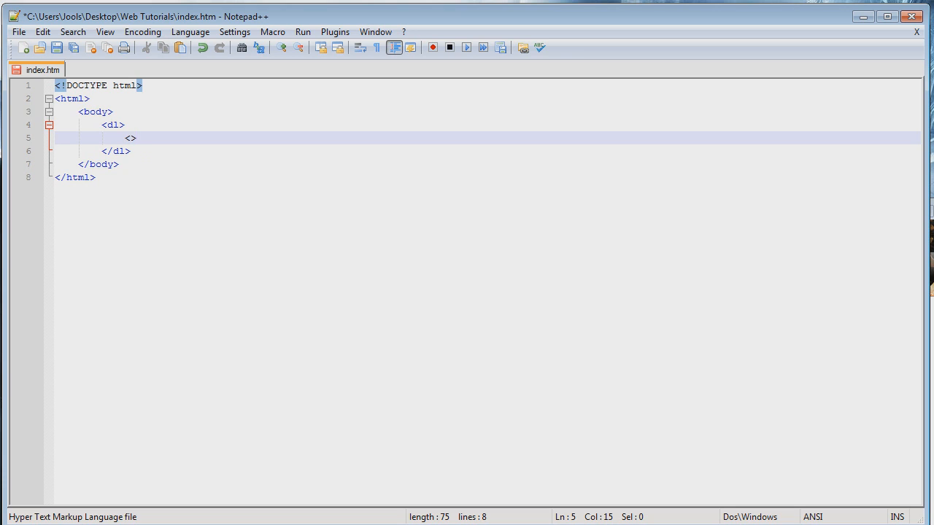
{"action": "key", "text": "Left"}
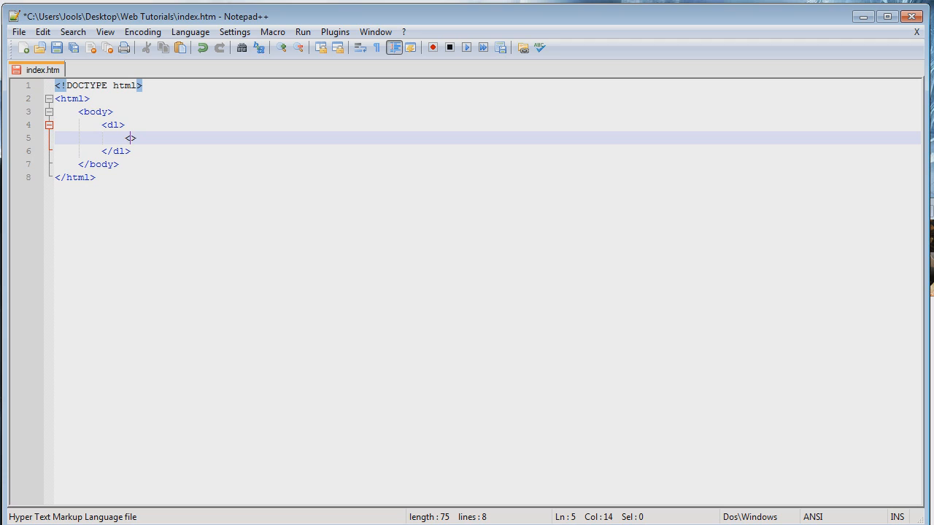
{"action": "type", "text": "<dt>"}
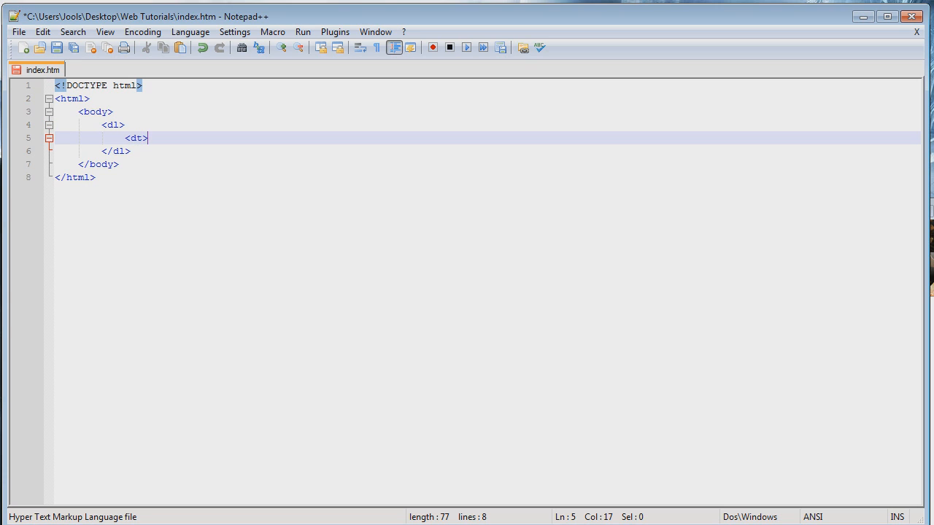
{"action": "type", "text": "<>"}
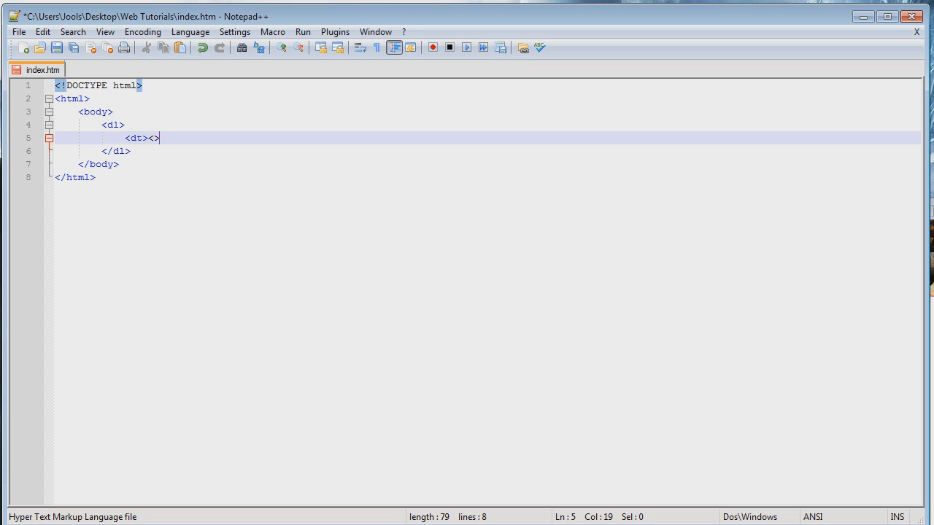
{"action": "type", "text": "/"}
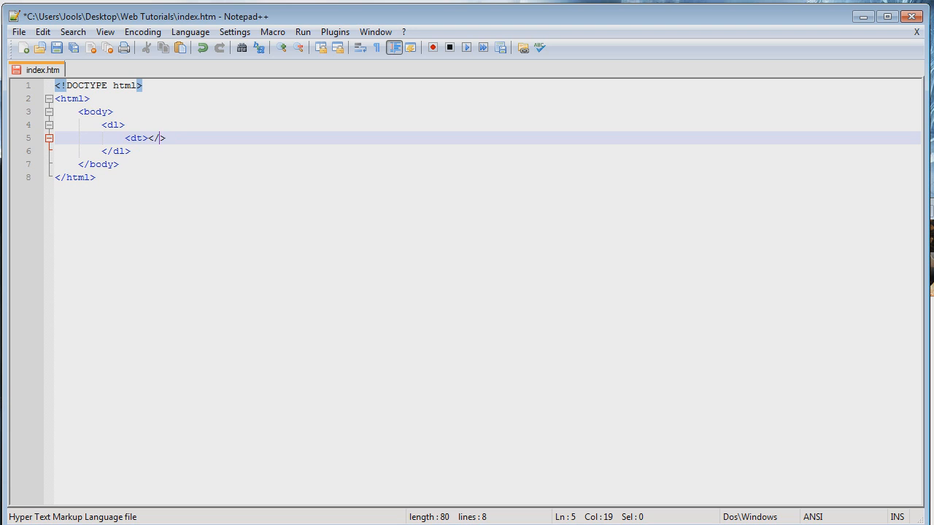
{"action": "type", "text": "dt"}
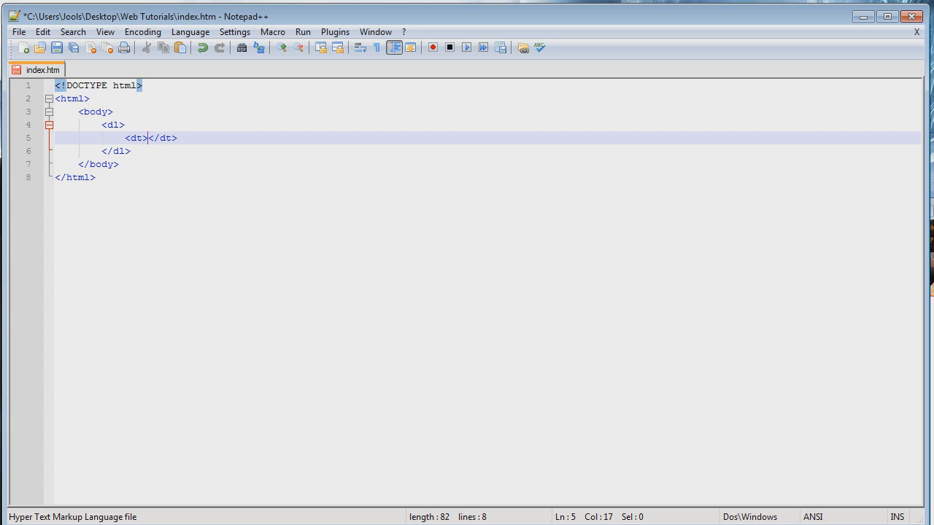
{"action": "type", "text": "Oran"}
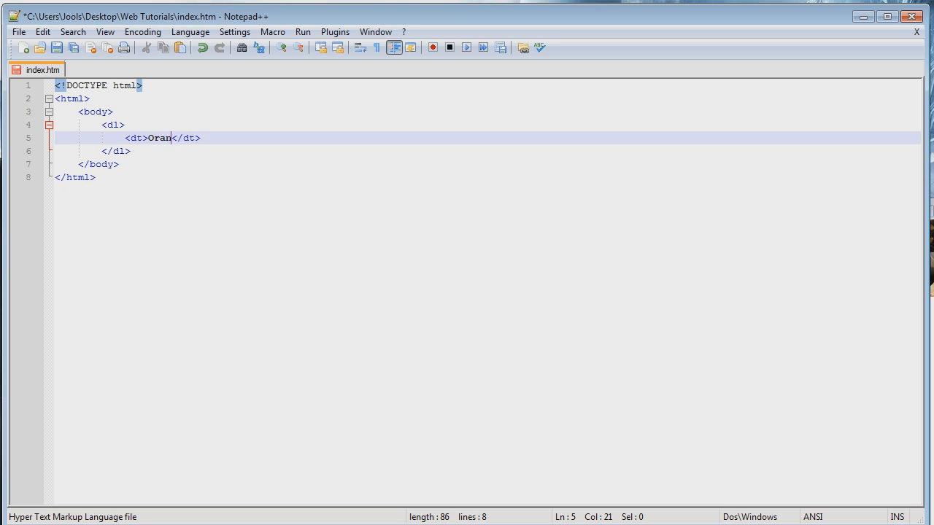
{"action": "type", "text": "ge"}
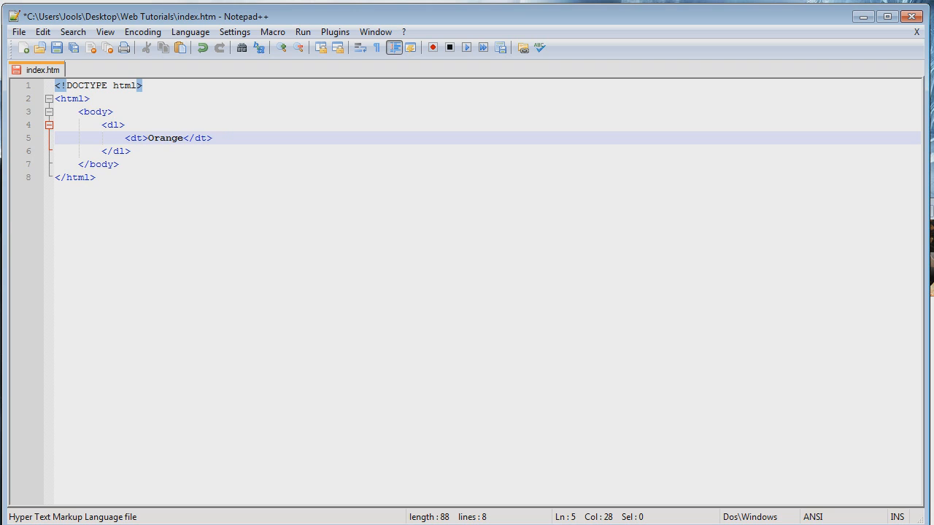
Describe Orange with <dd>A round orange colored fruit</dd>, finishing its closing tag.
{"action": "type", "text": "<"}
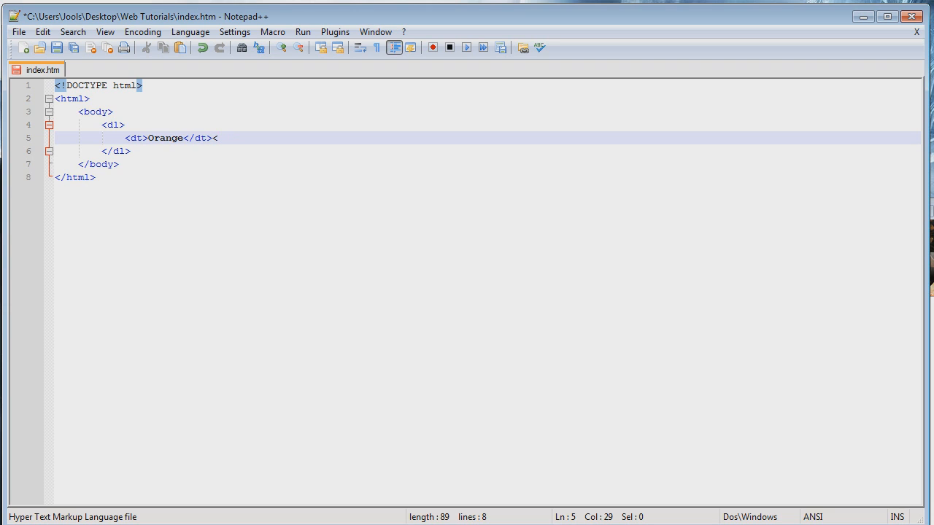
{"action": "type", "text": "dd>"}
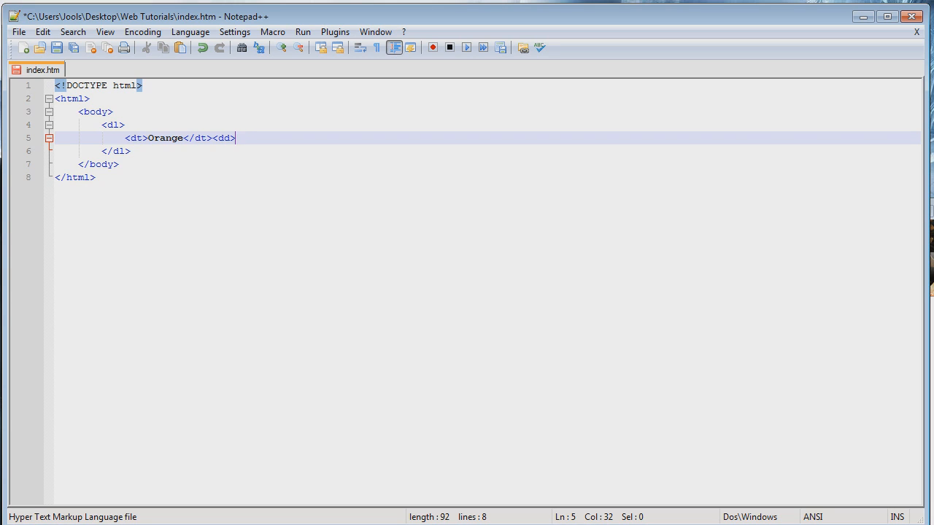
{"action": "type", "text": "A round o"}
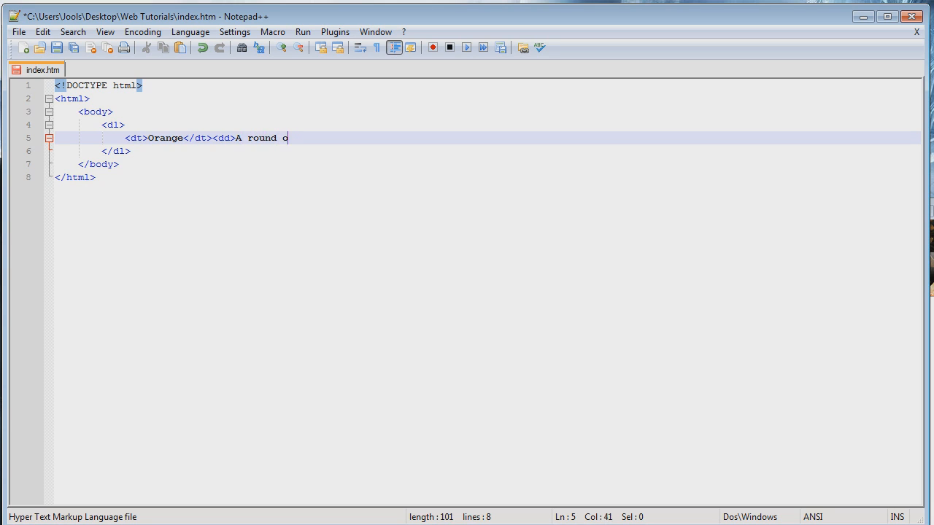
{"action": "type", "text": "range colored"}
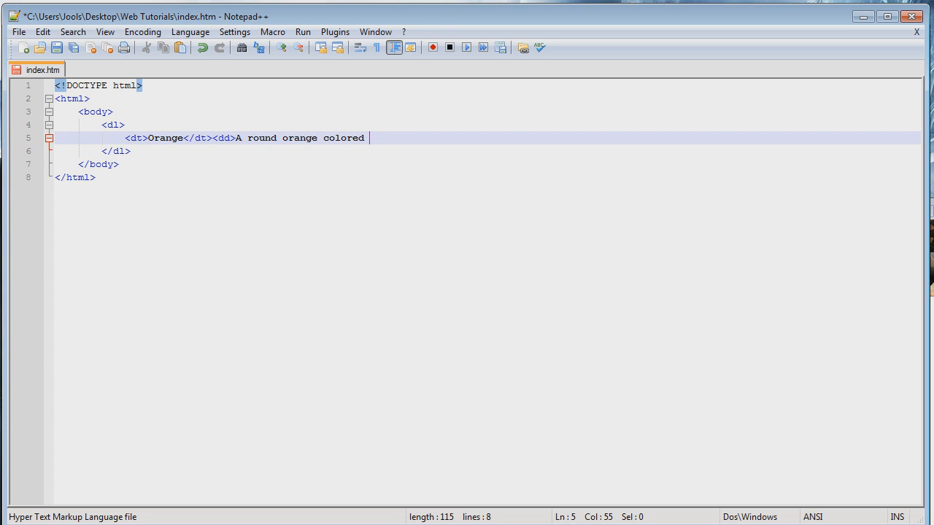
{"action": "type", "text": "fruit"}
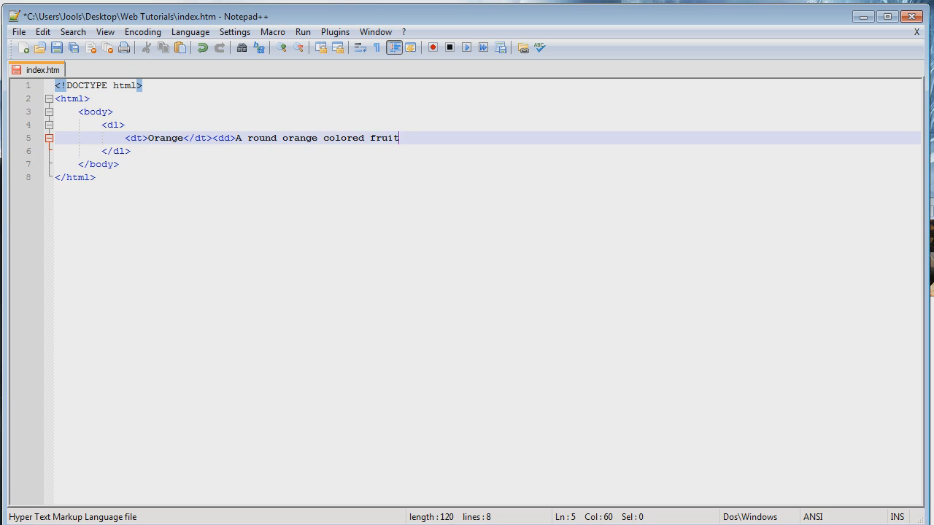
{"action": "type", "text": "<dd>"}
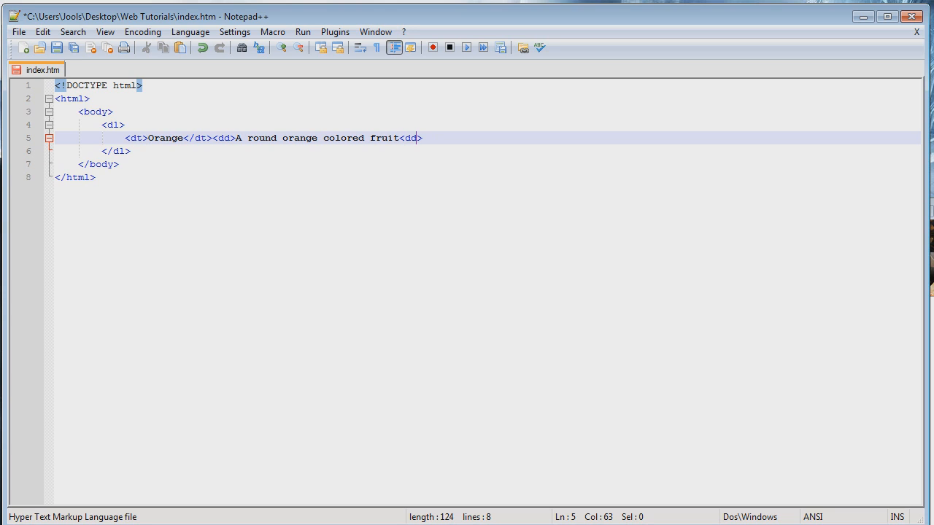
{"action": "key", "text": "Right"}
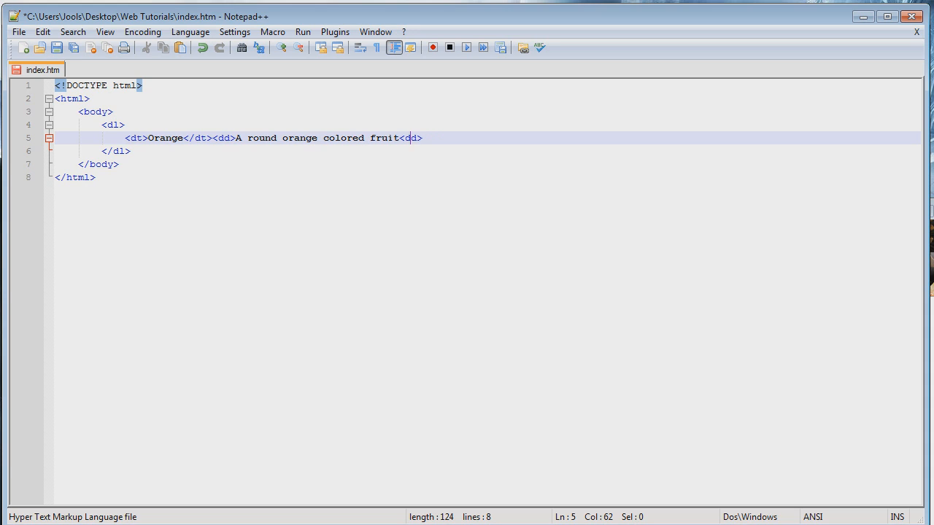
{"action": "type", "text": "/"}
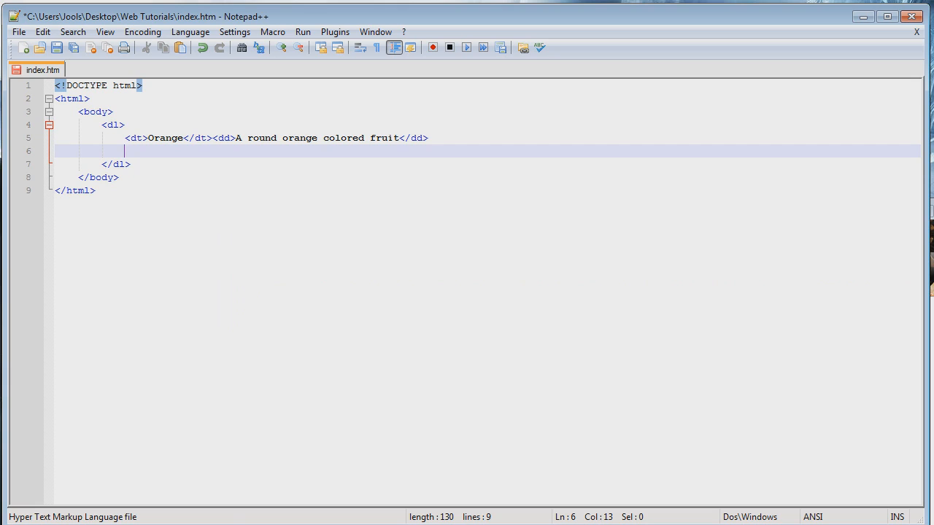
Add a second term <dt>Apple</dt> below the Orange entry.
{"action": "type", "text": "<>"}
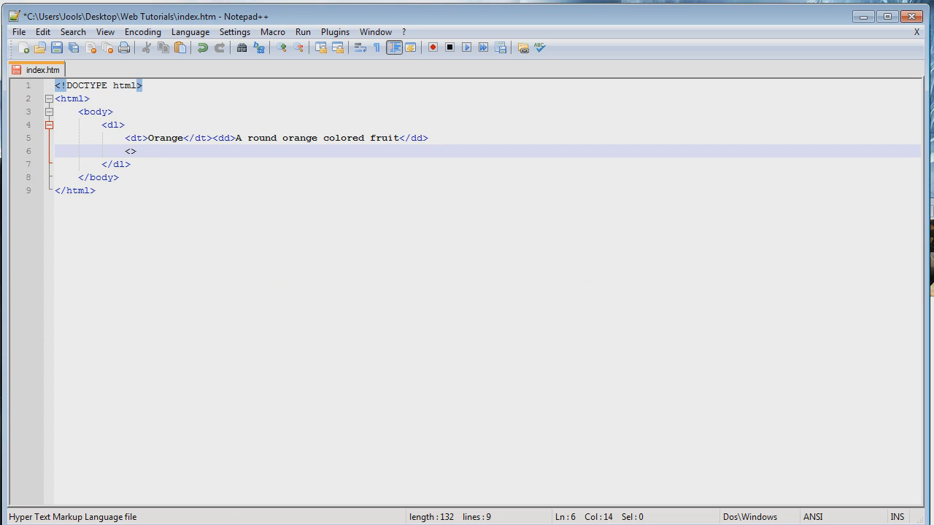
{"action": "type", "text": "dt"}
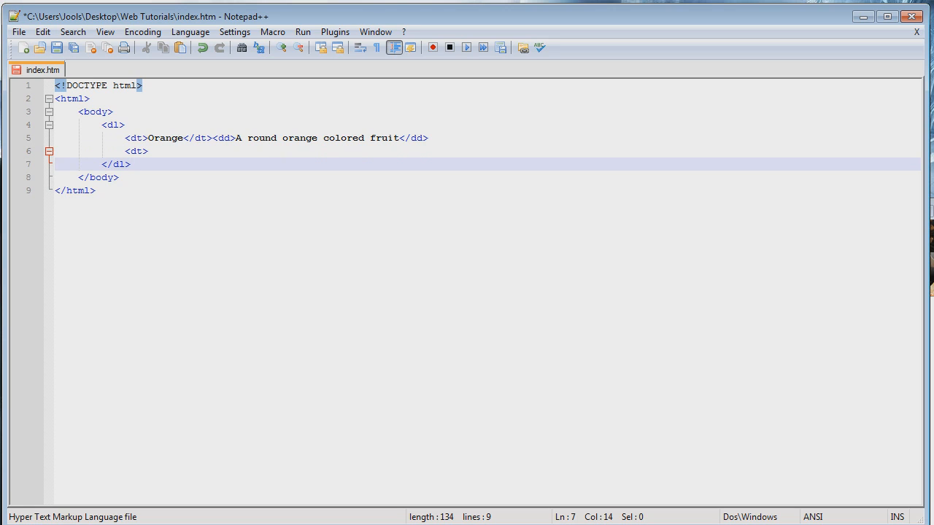
{"action": "left_click", "coordinate": [149, 150]}
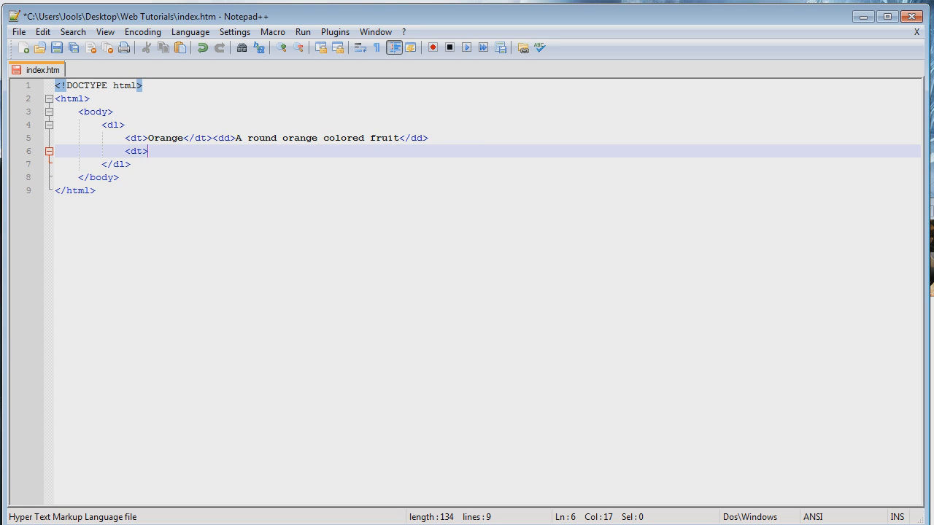
{"action": "type", "text": "A"}
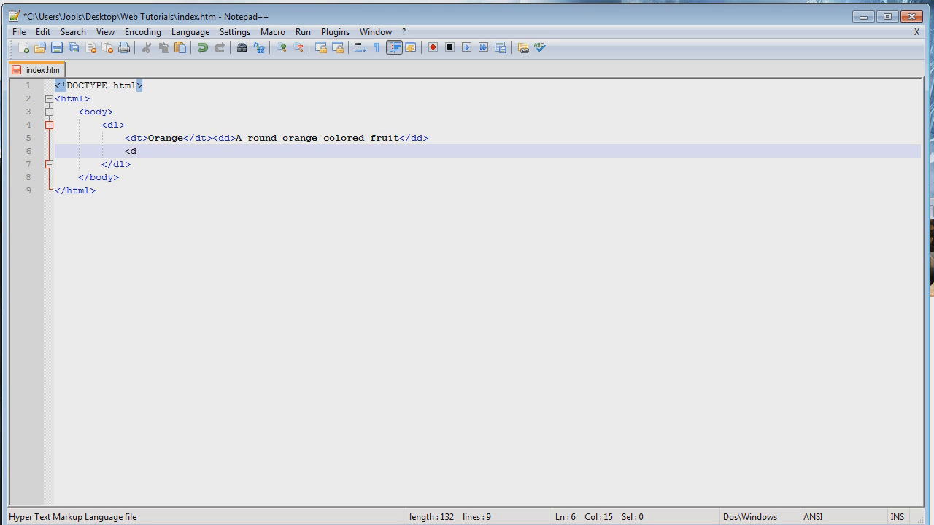
{"action": "type", "text": "t>"}
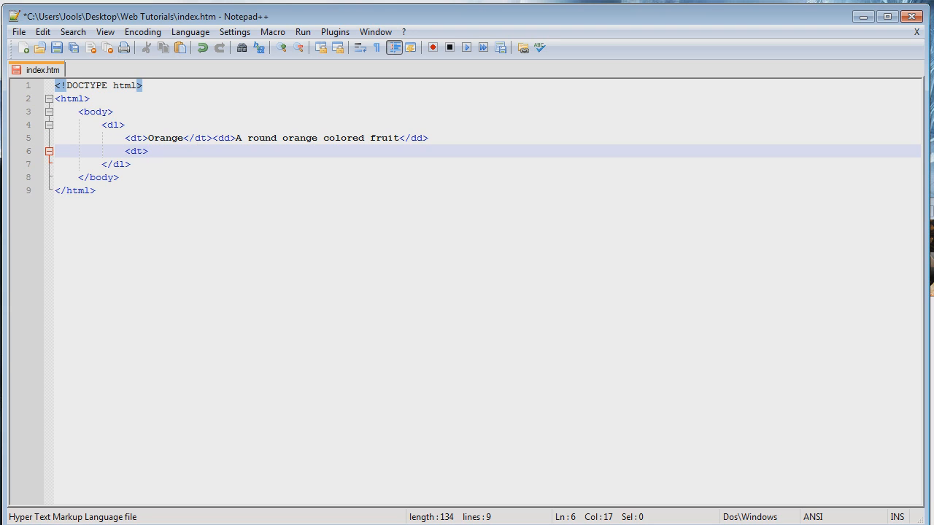
{"action": "type", "text": "Apple"}
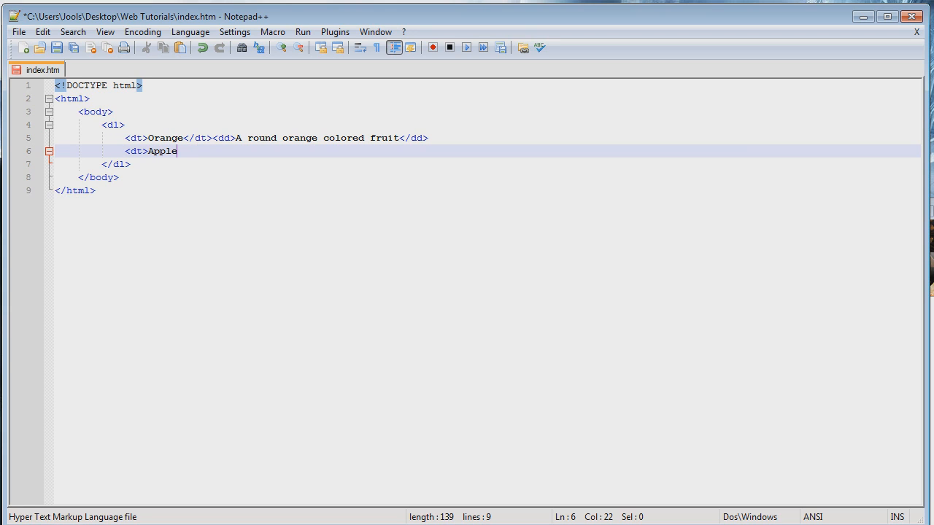
{"action": "type", "text": "</>"}
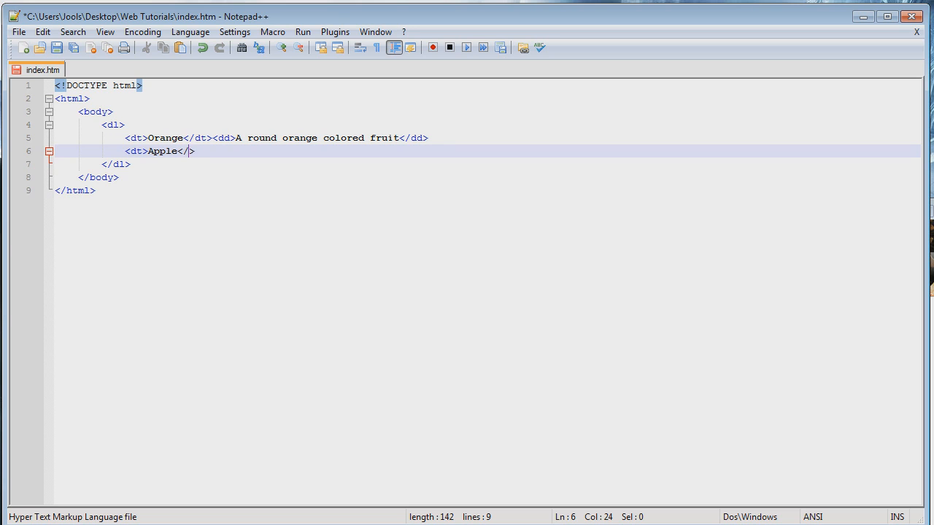
{"action": "type", "text": "dt"}
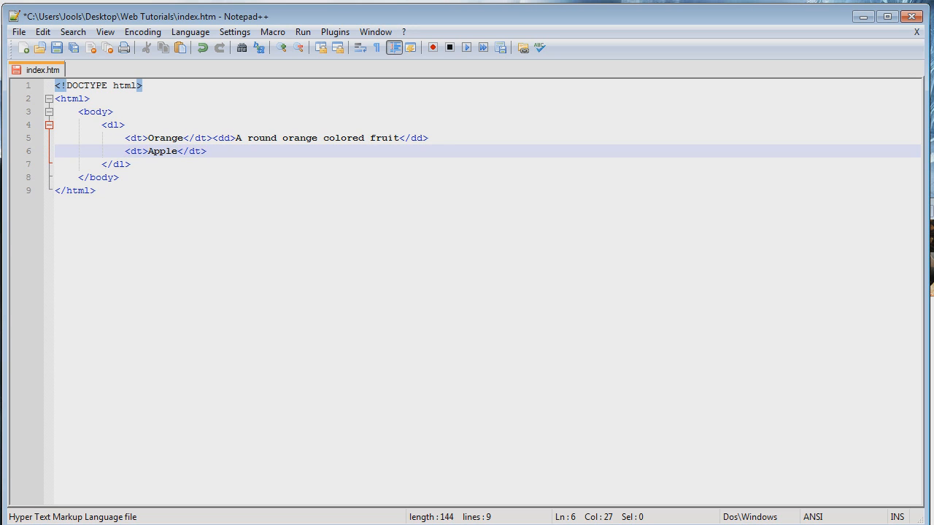
Describe Apple with <dd>Can be red or green</dd> and repeat both fruit entries below.
{"action": "type", "text": "<dd"}
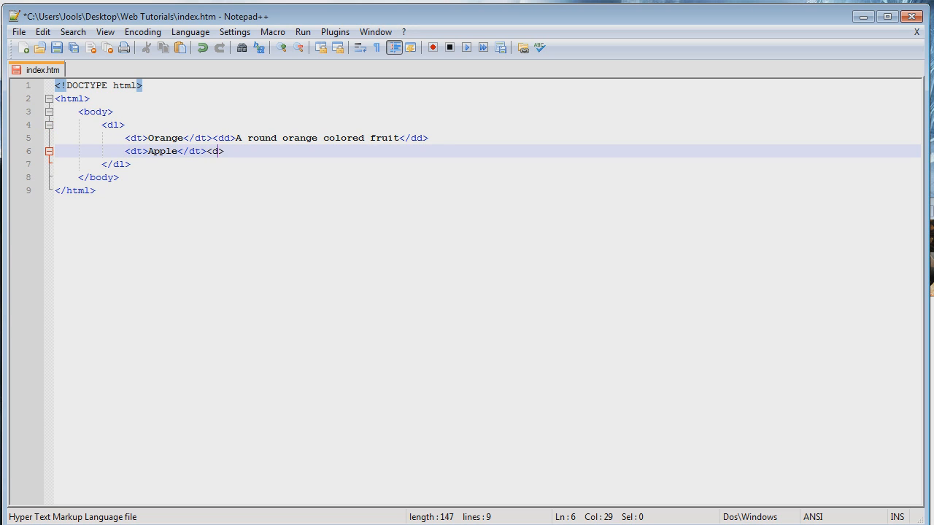
{"action": "type", "text": "d>"}
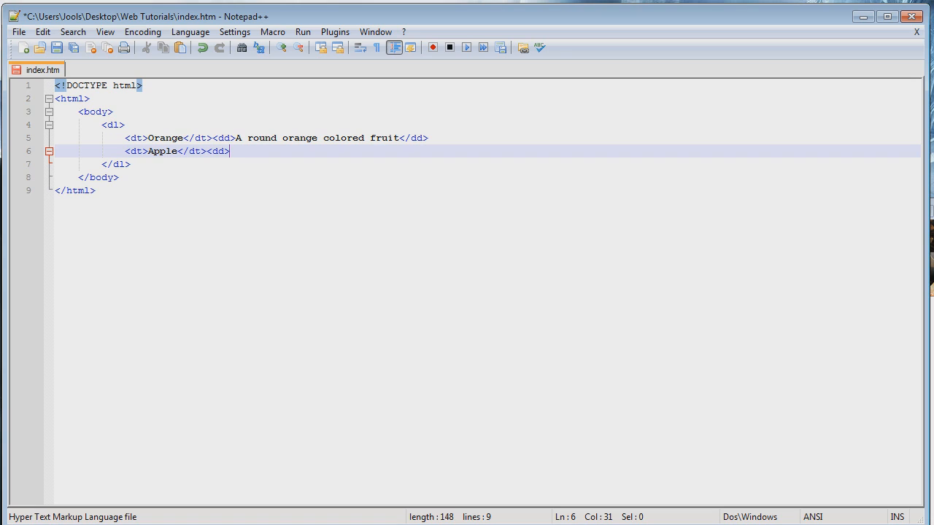
{"action": "type", "text": "Can be red o"}
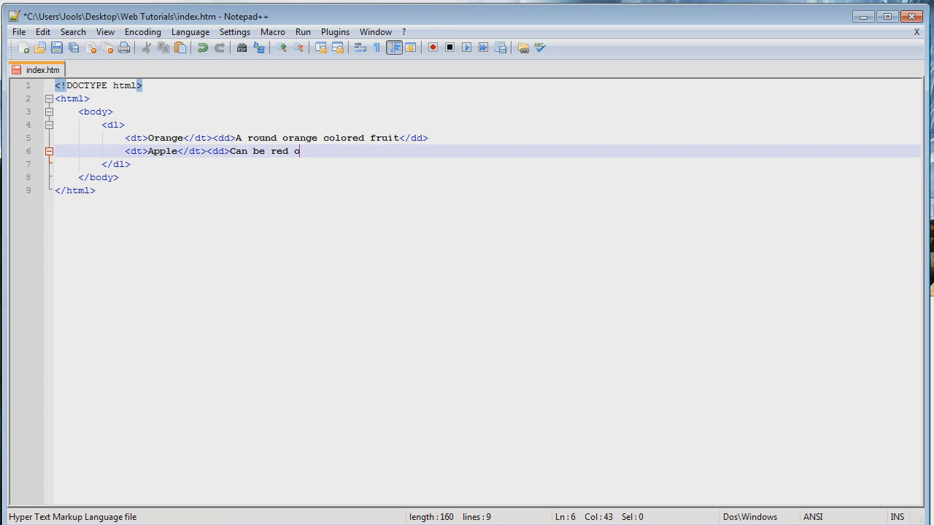
{"action": "type", "text": "r green"}
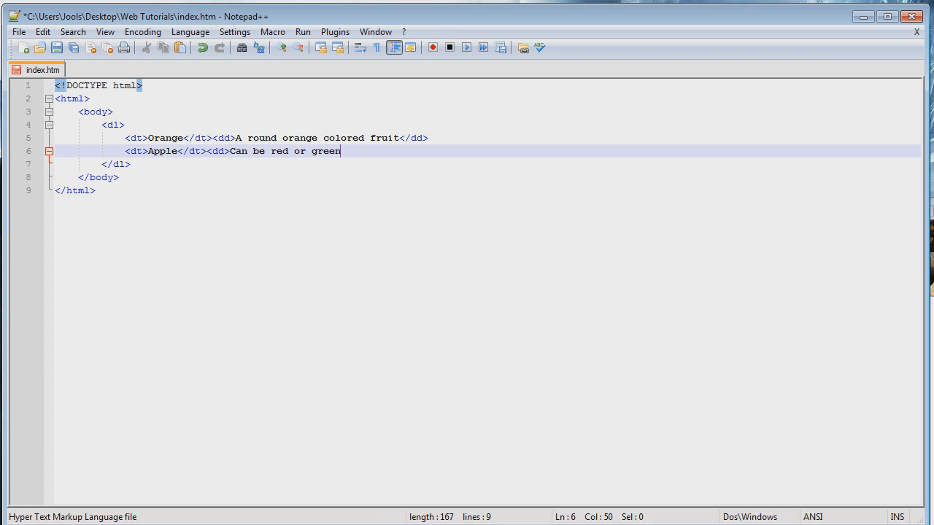
{"action": "type", "text": "</d>"}
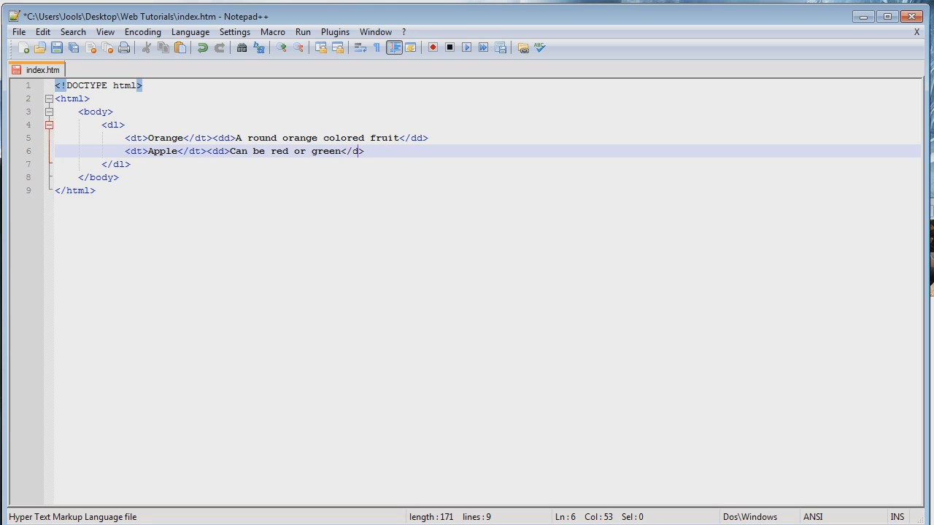
{"action": "type", "text": "d"}
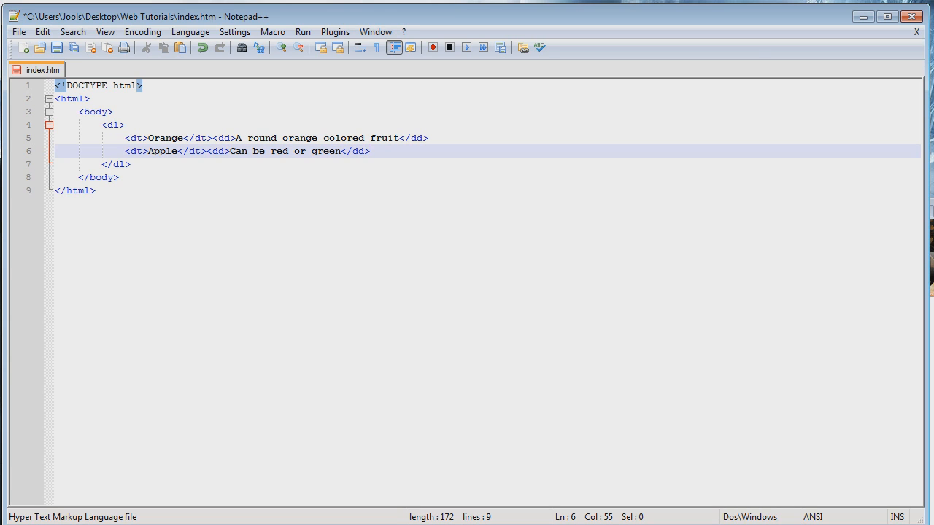
{"action": "key", "text": "Ctrl+s"}
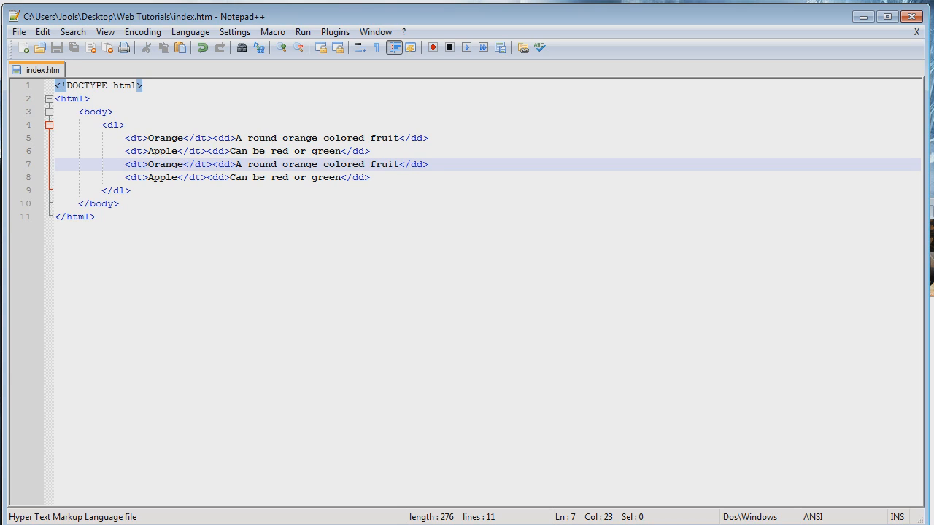
Save the fruit list page as a new file named list.htm in Web Tutorials.
{"action": "left_click", "coordinate": [129, 190]}
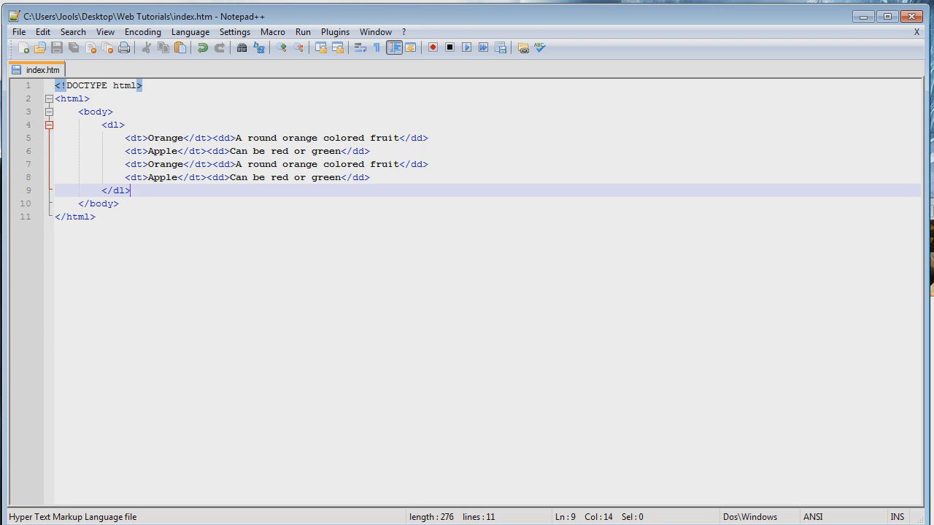
{"action": "left_click", "coordinate": [17, 32]}
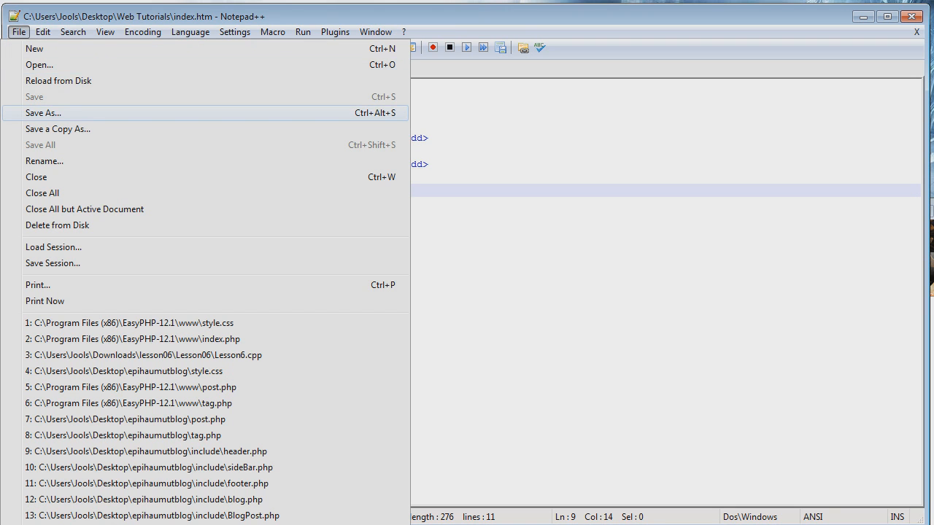
{"action": "left_click", "coordinate": [42, 112]}
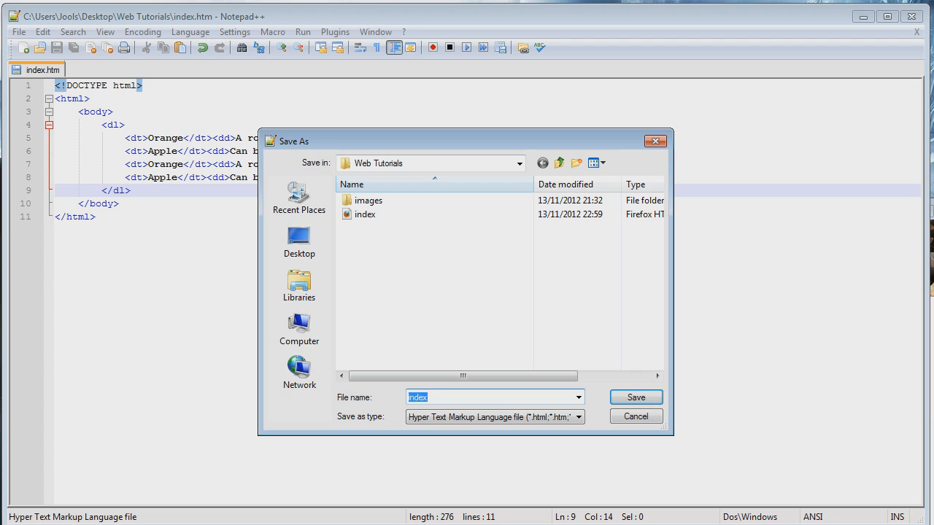
{"action": "type", "text": "frame"}
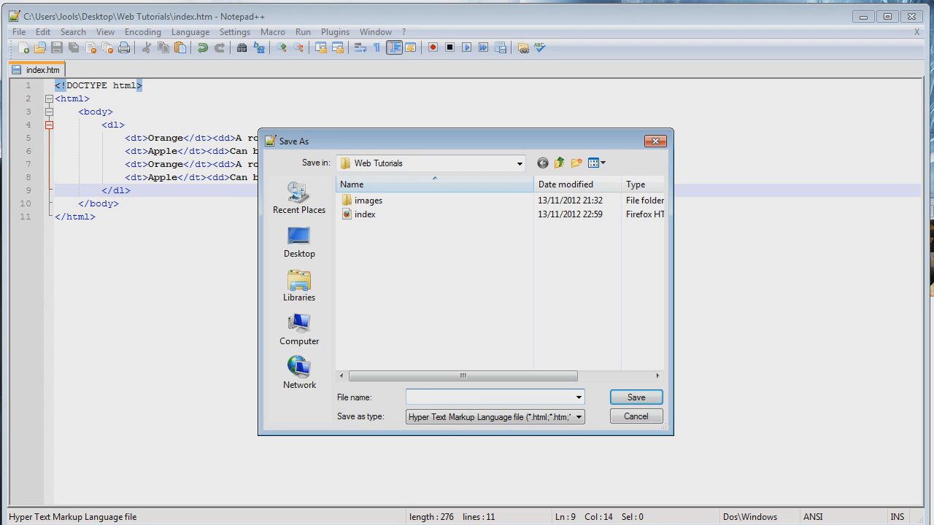
{"action": "type", "text": "list.h"}
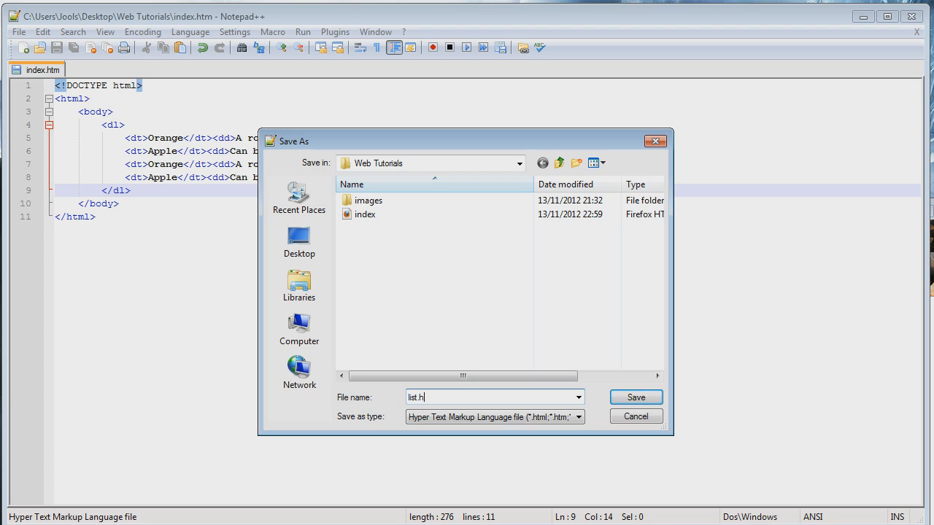
{"action": "left_click", "coordinate": [636, 397]}
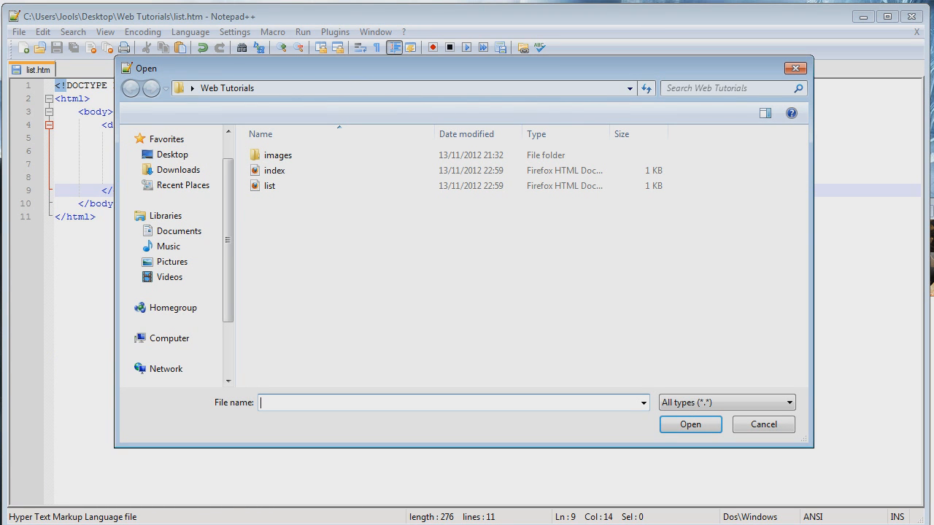
Reopen index.htm and delete its fruit list, leaving doctype, html and an empty body.
{"action": "double_click", "coordinate": [274, 169]}
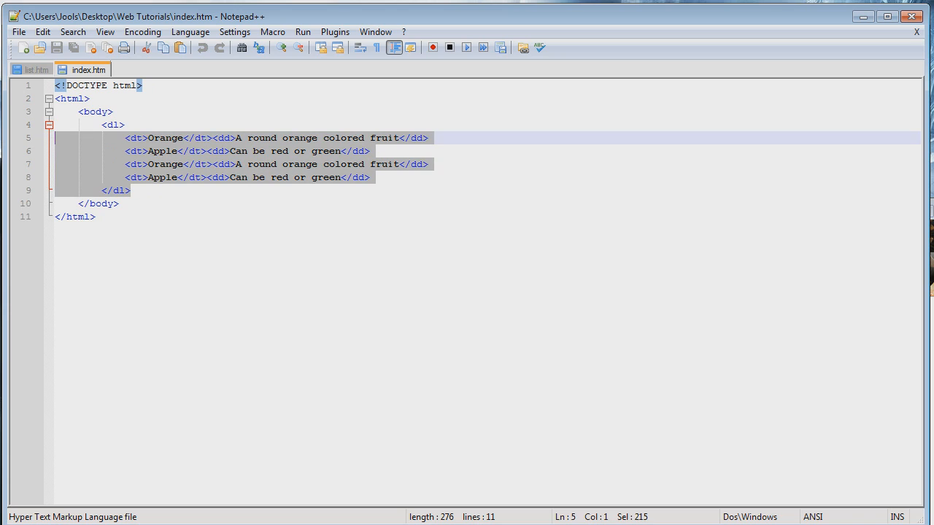
{"action": "key", "text": "Delete"}
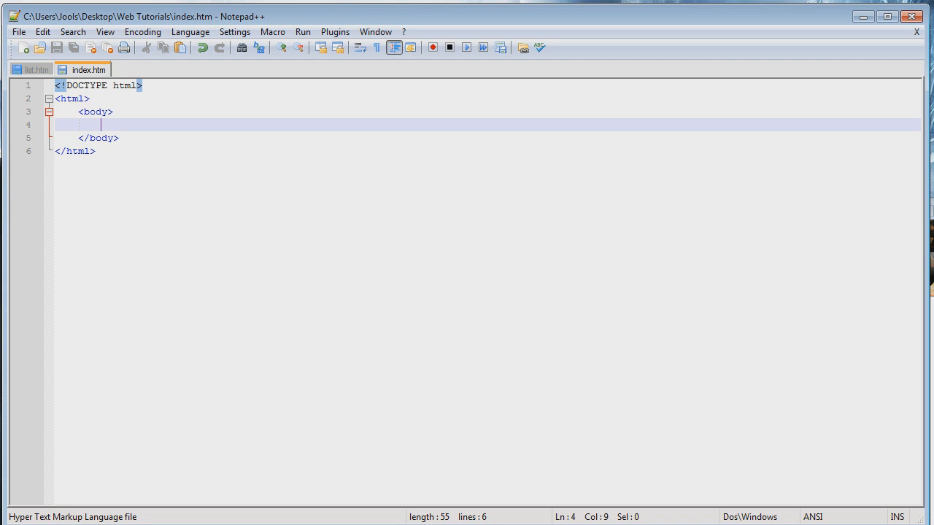
{"action": "left_click", "coordinate": [32, 70]}
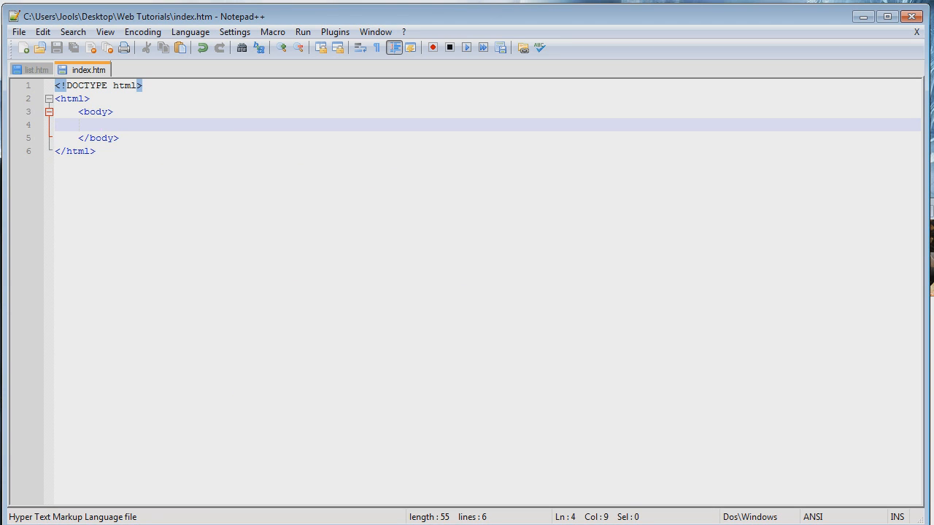
Add an <h1>Wasssuppp</h1> heading in the body with a new line below it.
{"action": "type", "text": "<hw>"}
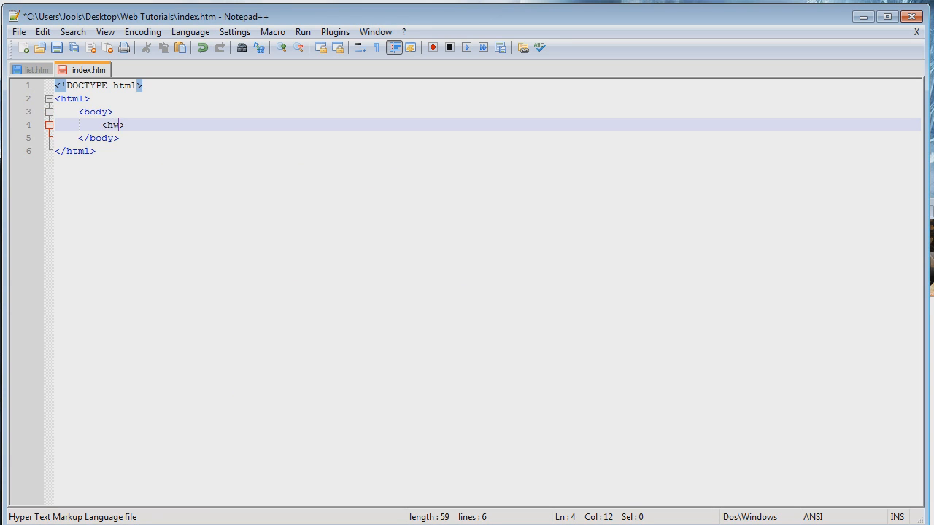
{"action": "type", "text": "1"}
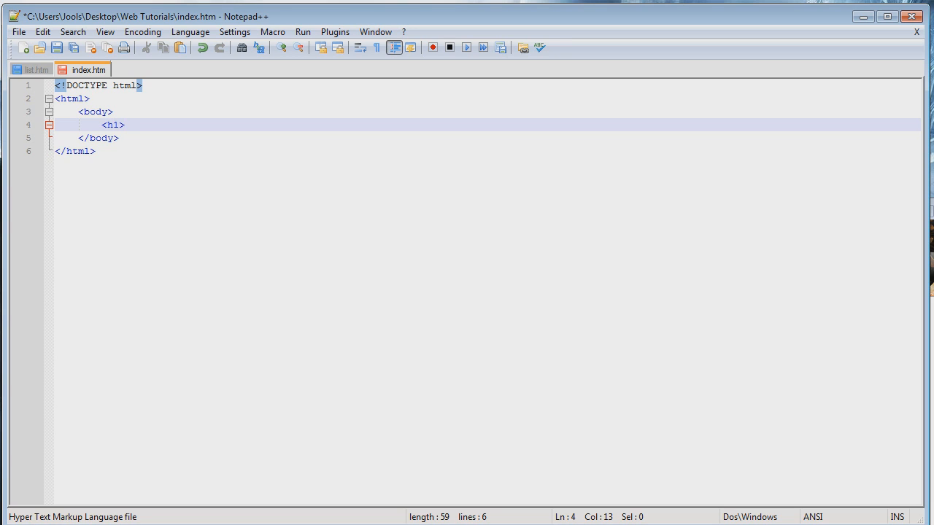
{"action": "type", "text": "Wasssuppp</h1>"}
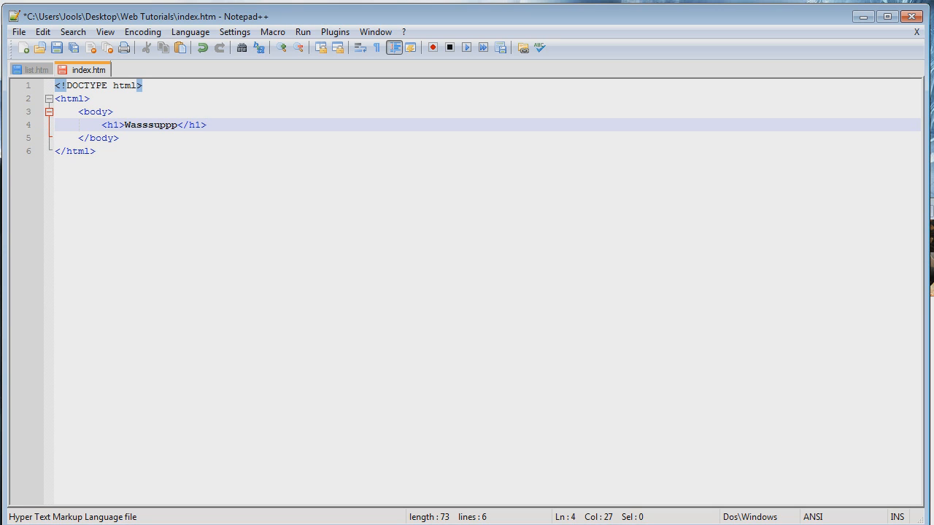
{"action": "left_click", "coordinate": [32, 70]}
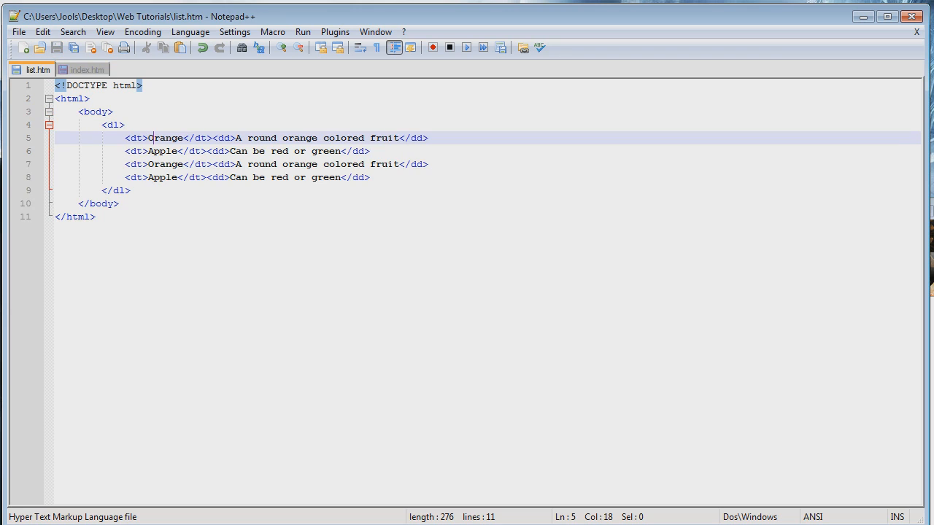
{"action": "left_click", "coordinate": [89, 70]}
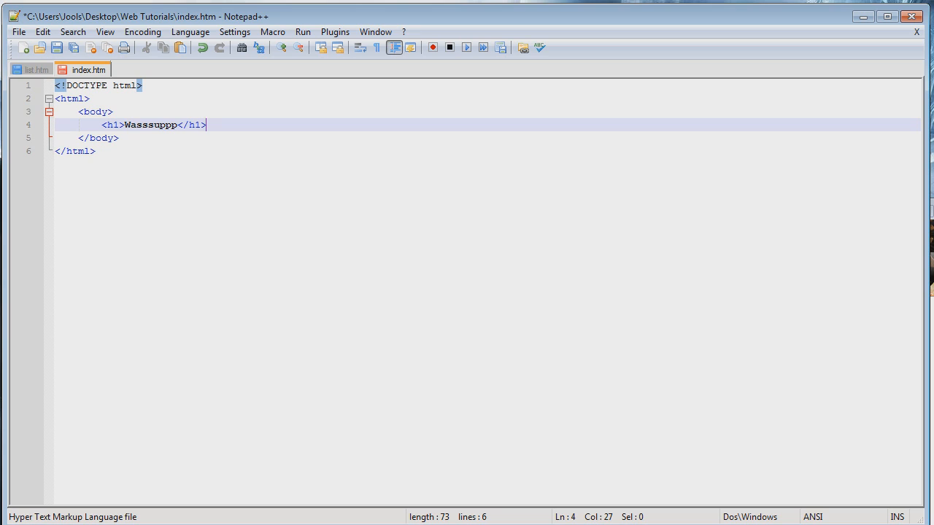
{"action": "key", "text": "Enter"}
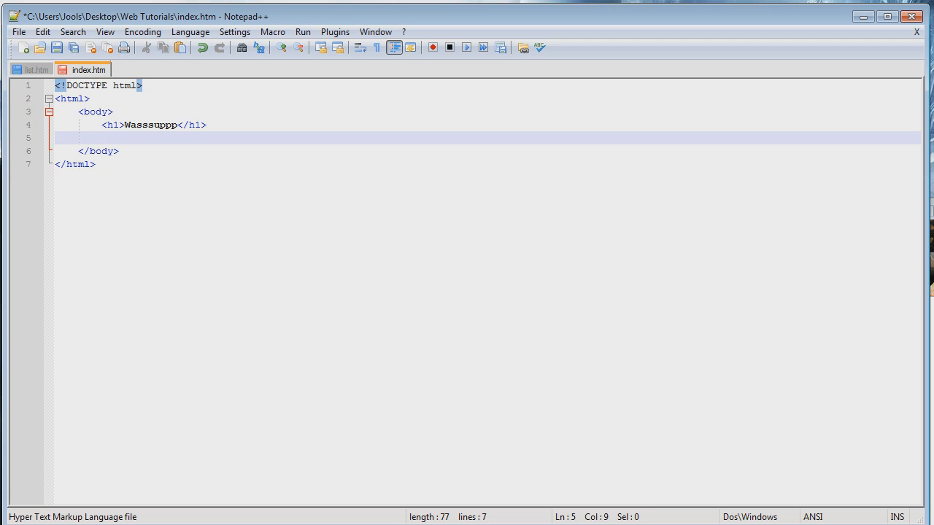
Write <iframe src="list.htm"></iframe> below the heading to embed the fruit list.
{"action": "type", "text": "<i>"}
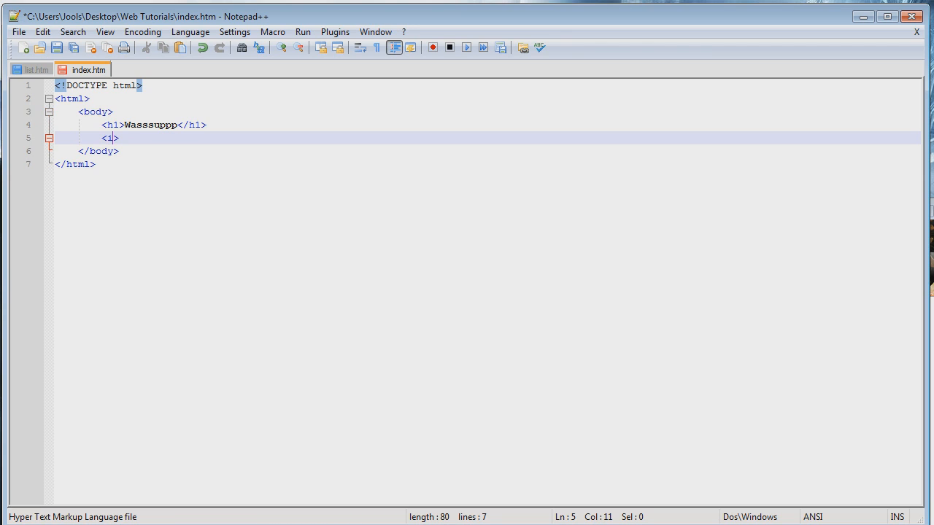
{"action": "type", "text": "frame"}
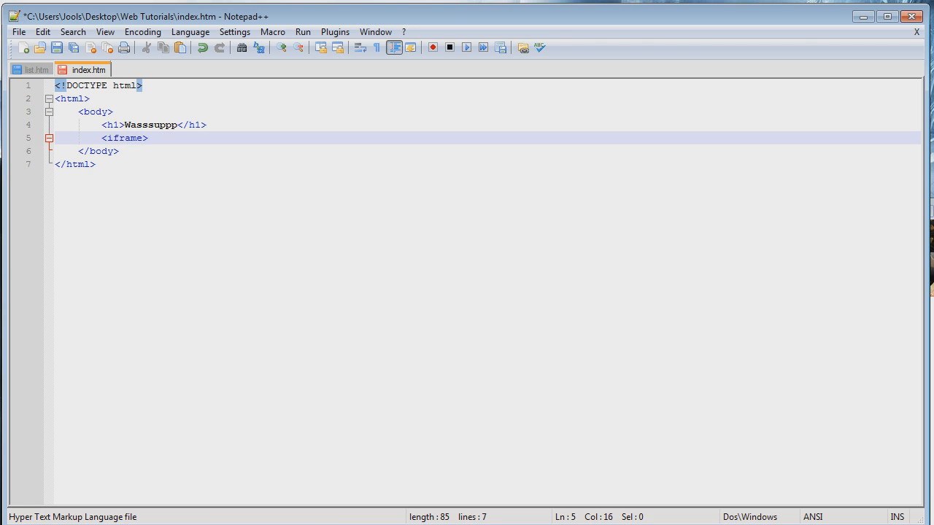
{"action": "type", "text": "\" \""}
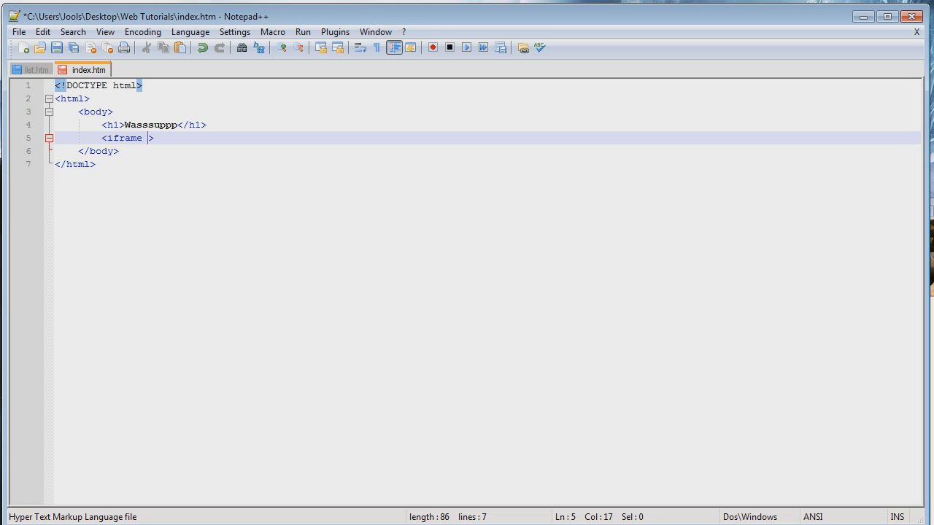
{"action": "type", "text": "src"}
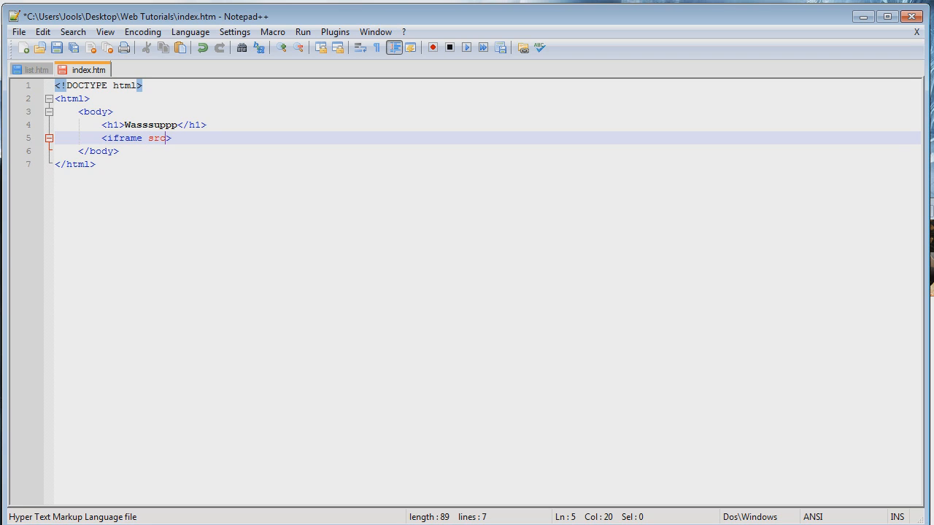
{"action": "type", "text": "="}
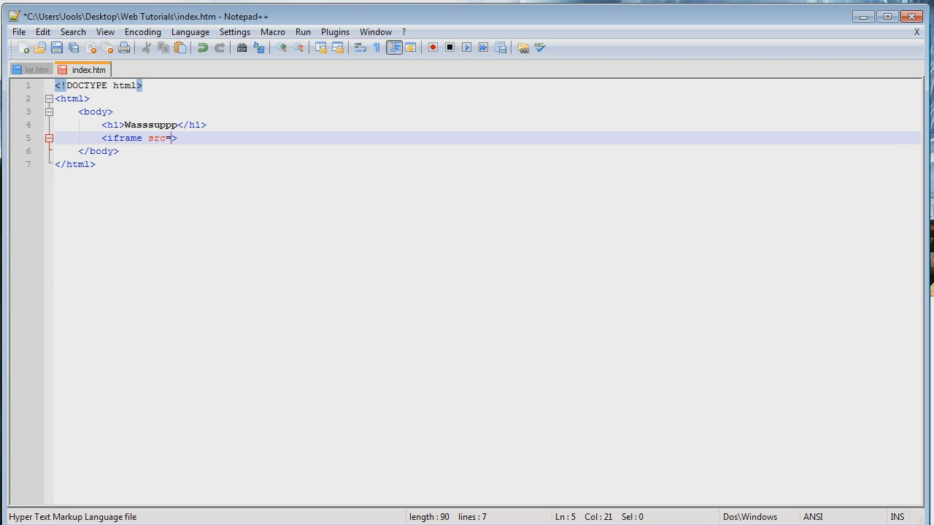
{"action": "type", "text": "\"\""}
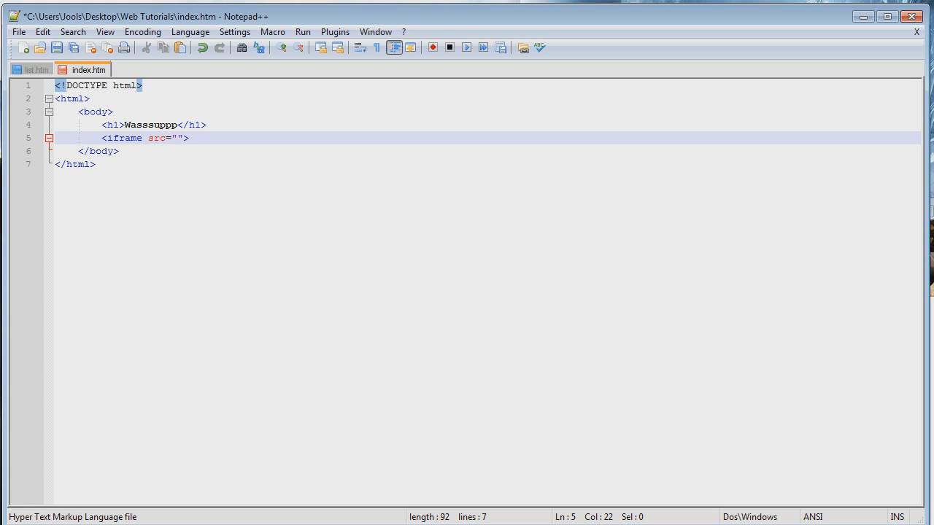
{"action": "type", "text": "list.h"}
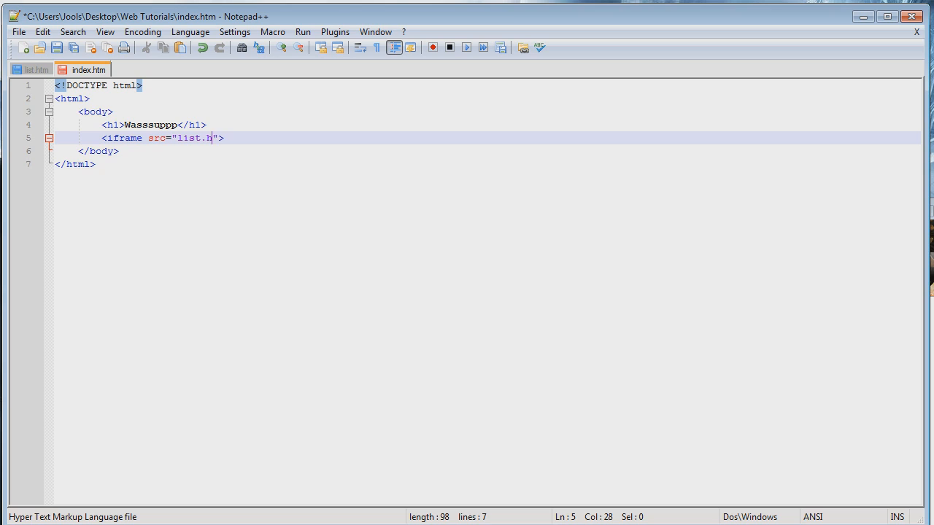
{"action": "type", "text": "tm"}
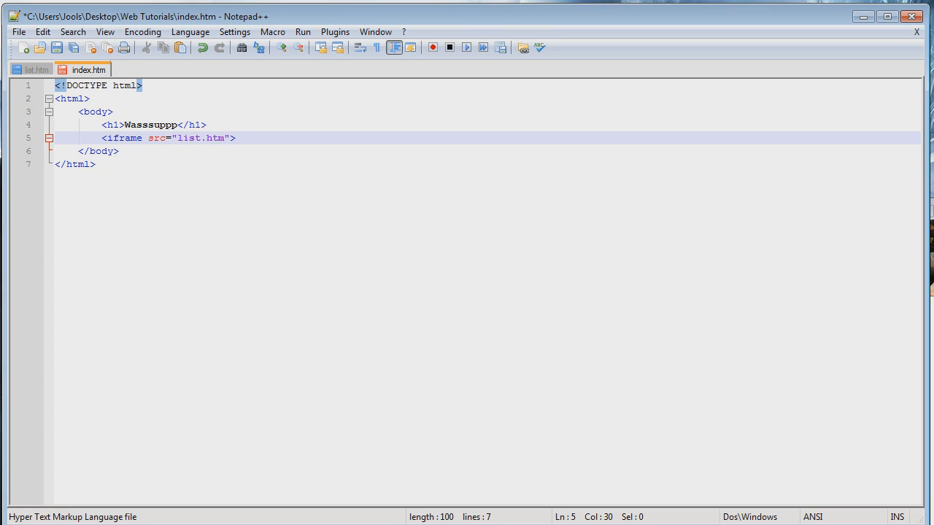
{"action": "key", "text": "Right"}
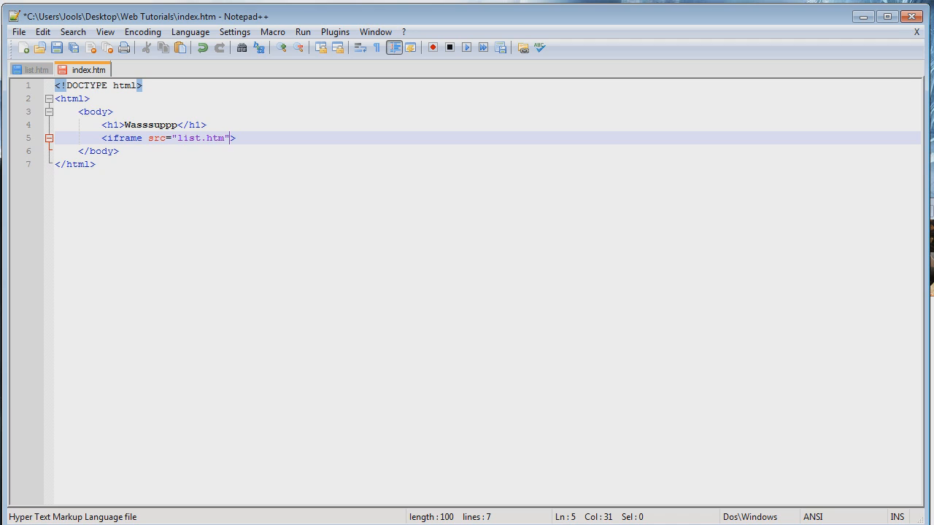
{"action": "key", "text": "Right"}
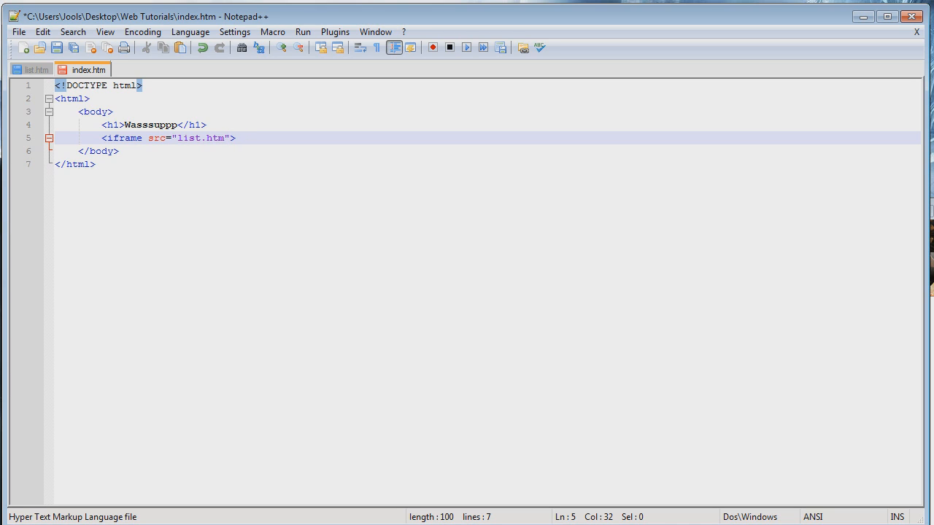
{"action": "type", "text": "</iframe>"}
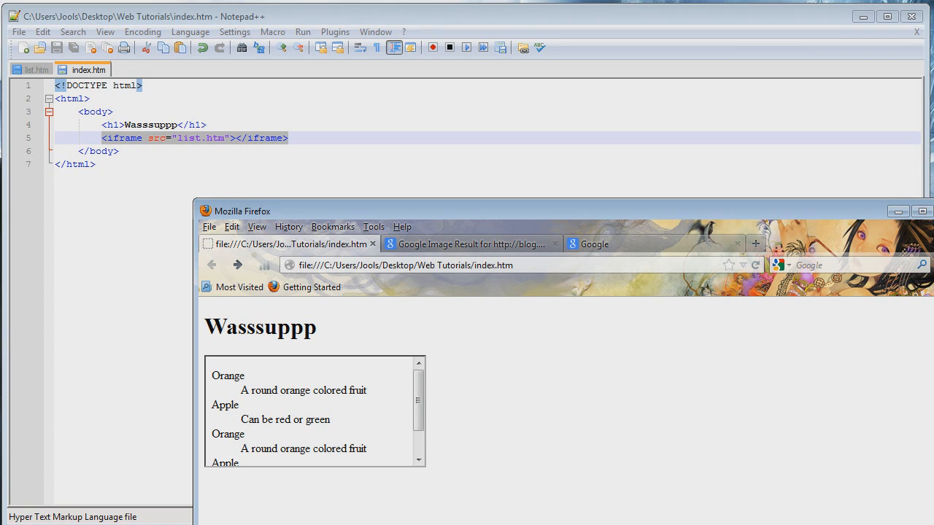
Scroll the embedded frame in the Firefox preview to view the fruit list under Wasssuppp.
{"action": "scroll", "scroll_direction": "down", "scroll_amount": 3}
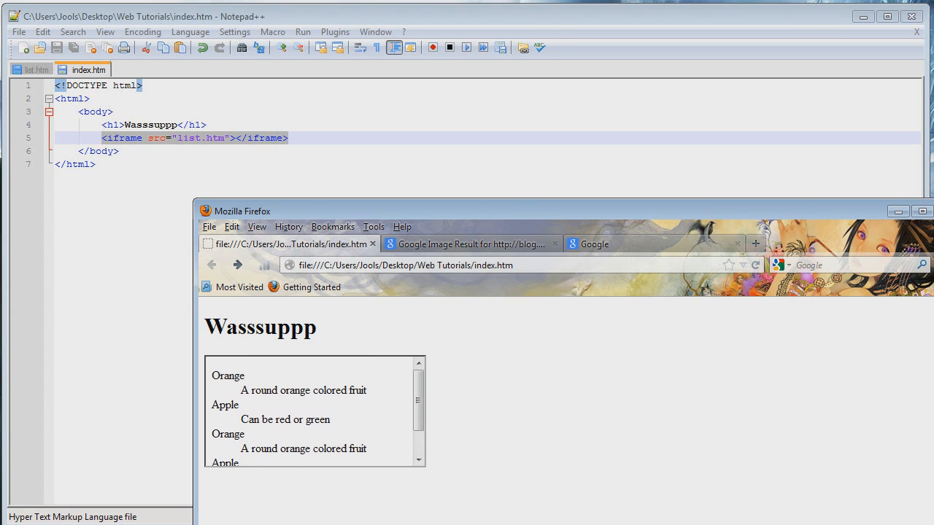
{"action": "left_click_drag", "start_coordinate": [227, 376], "coordinate": [266, 446]}
{"action": "type", "text": "<"}
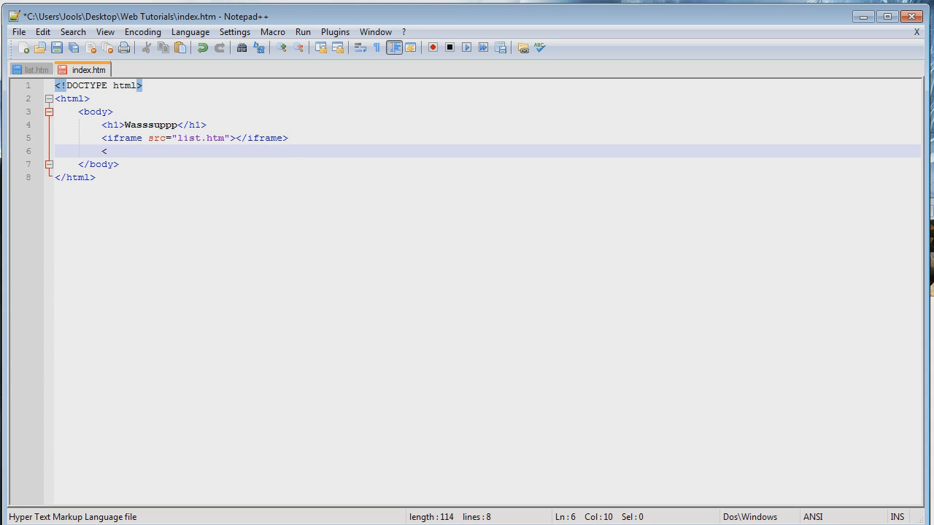
{"action": "type", "text": "iframe src=\""}
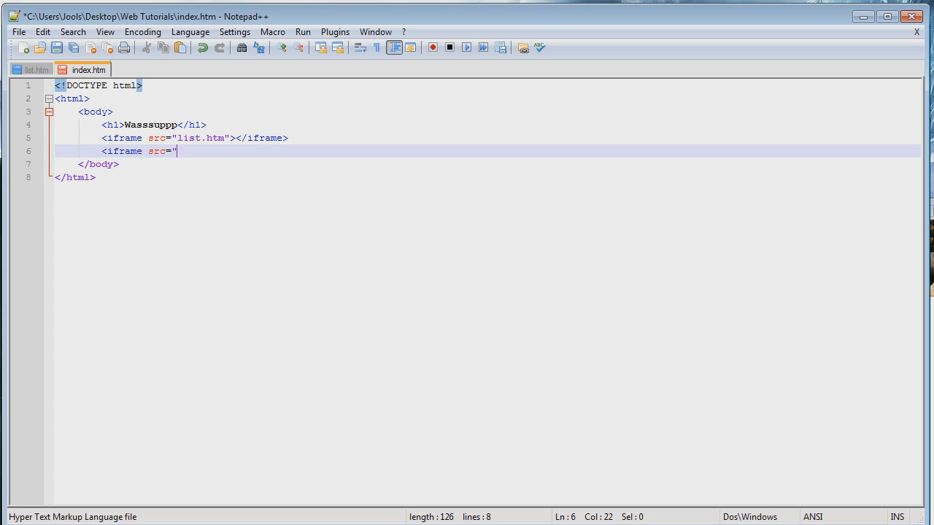
{"action": "type", "text": "ht\""}
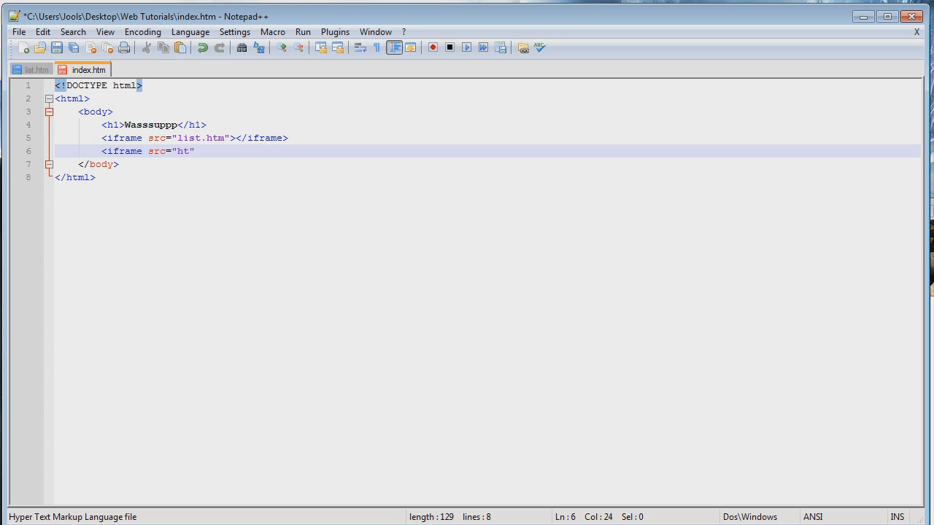
{"action": "type", "text": "tp"}
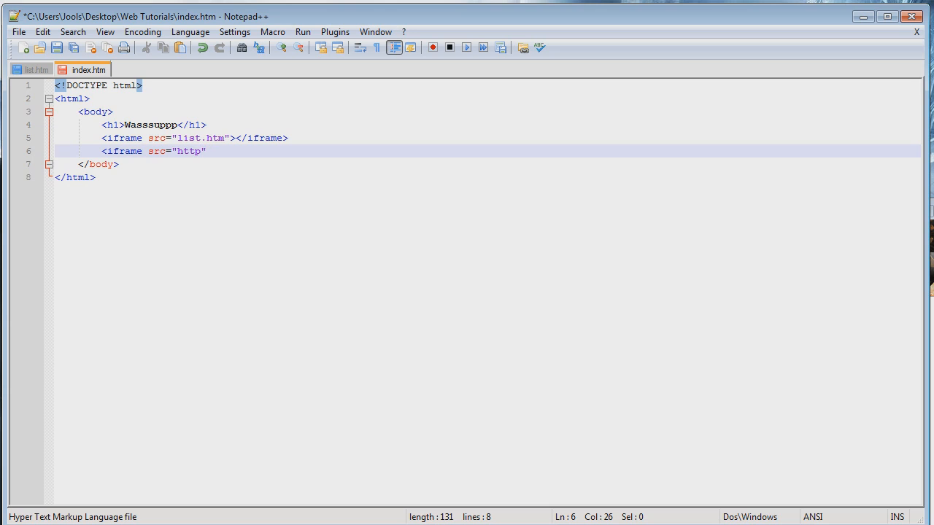
{"action": "type", "text": "://"}
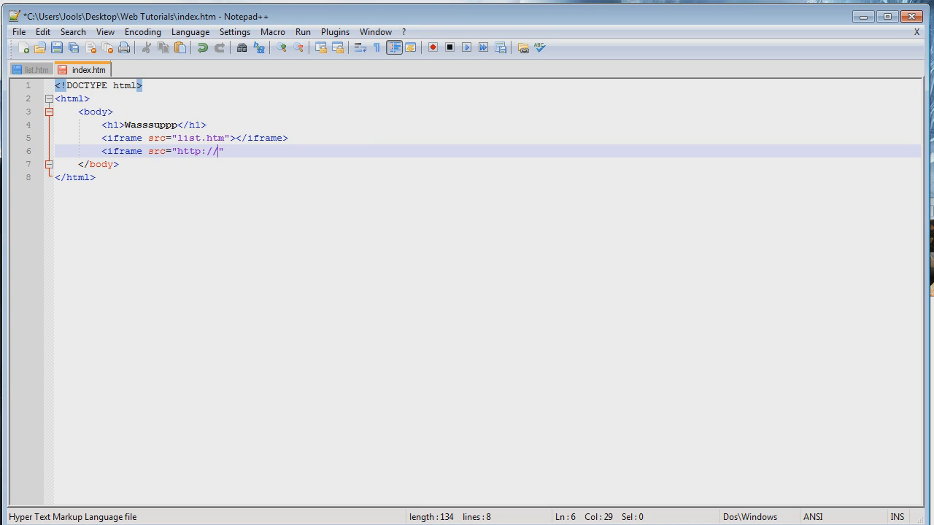
{"action": "type", "text": "www.google."}
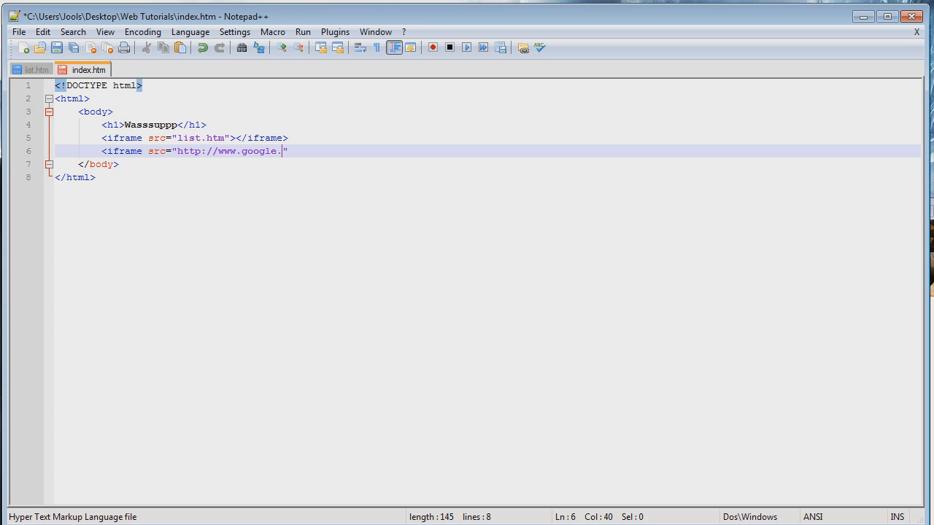
{"action": "type", "text": "com"}
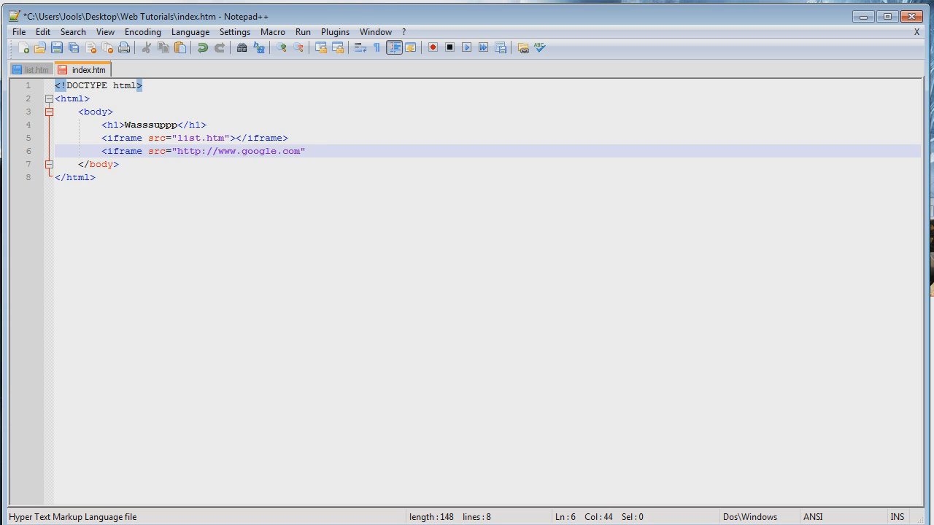
{"action": "type", "text": "></iframe>"}
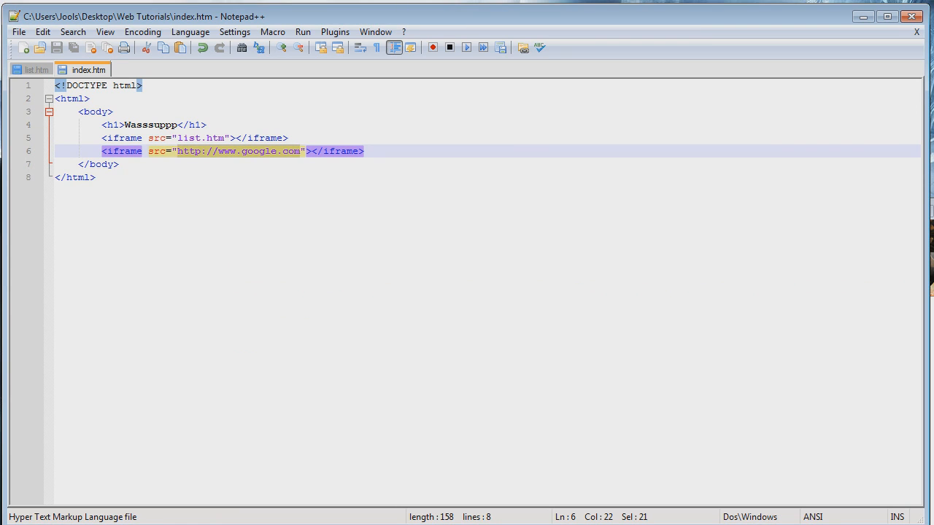
Point the second iframe at list.htm so both iframes show the fruit list.
{"action": "type", "text": "list"}
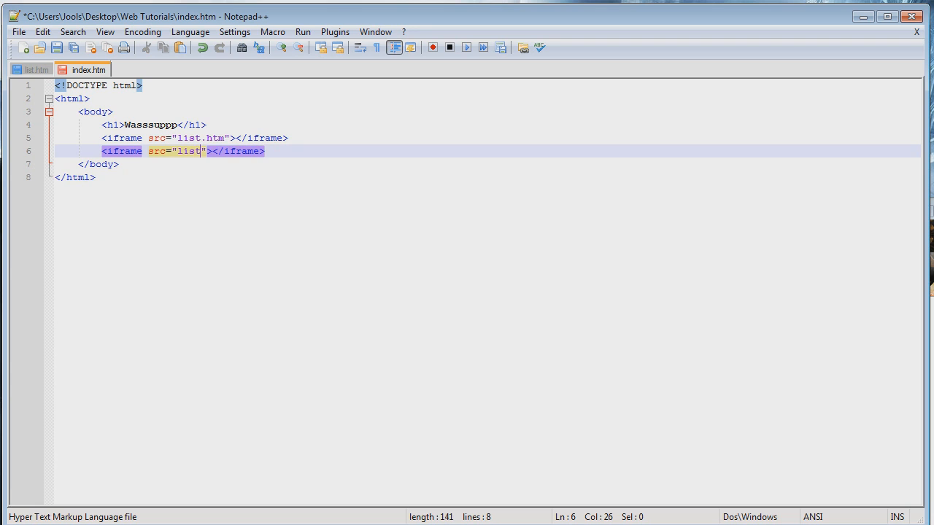
{"action": "type", "text": ".htm"}
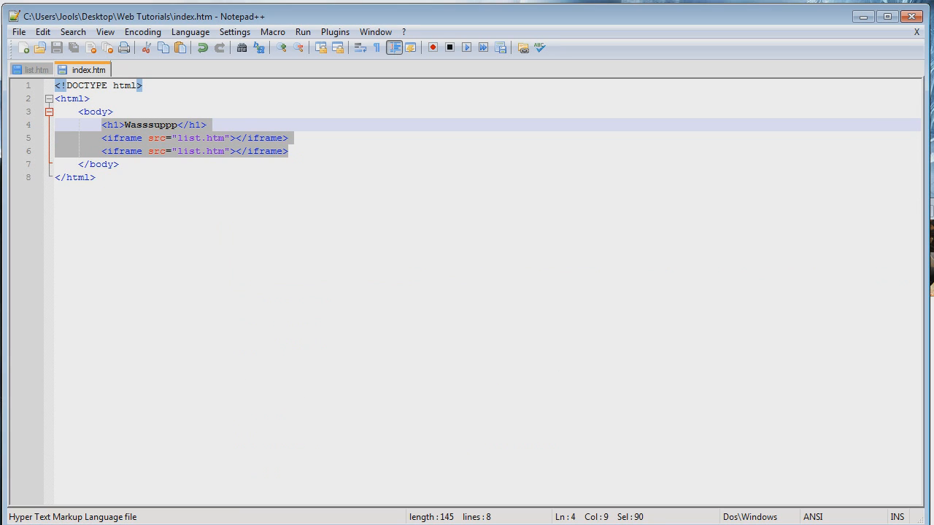
Replace the heading and iframe lines with a paragraph reading 'This is an entity:'.
{"action": "key", "text": "Delete"}
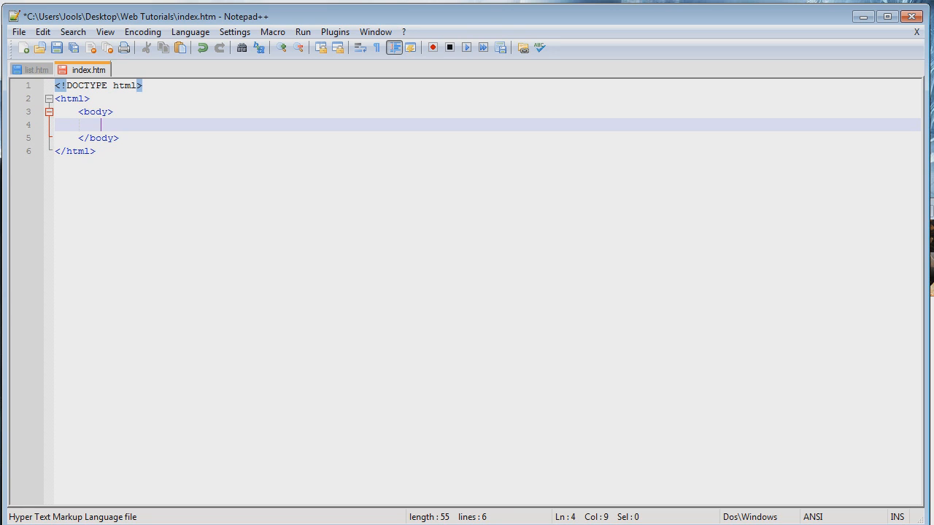
{"action": "type", "text": "<p>"}
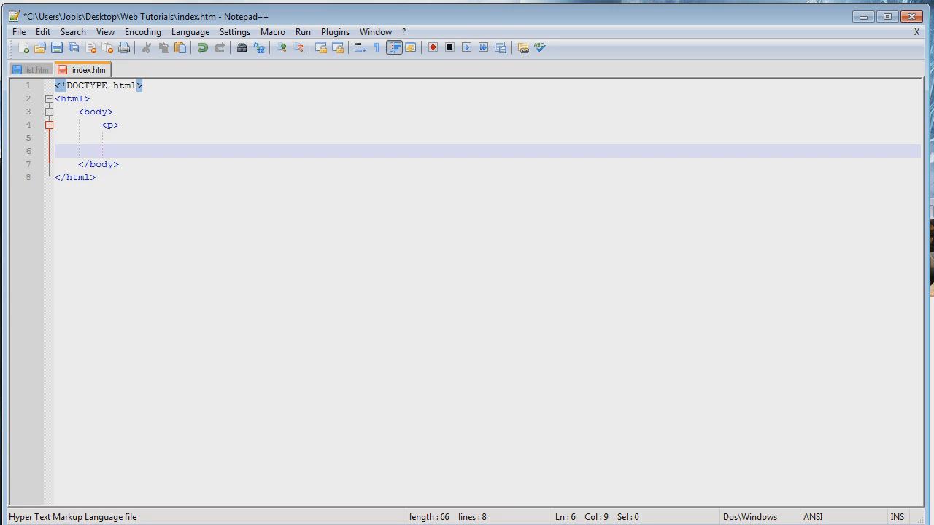
{"action": "type", "text": "</p>"}
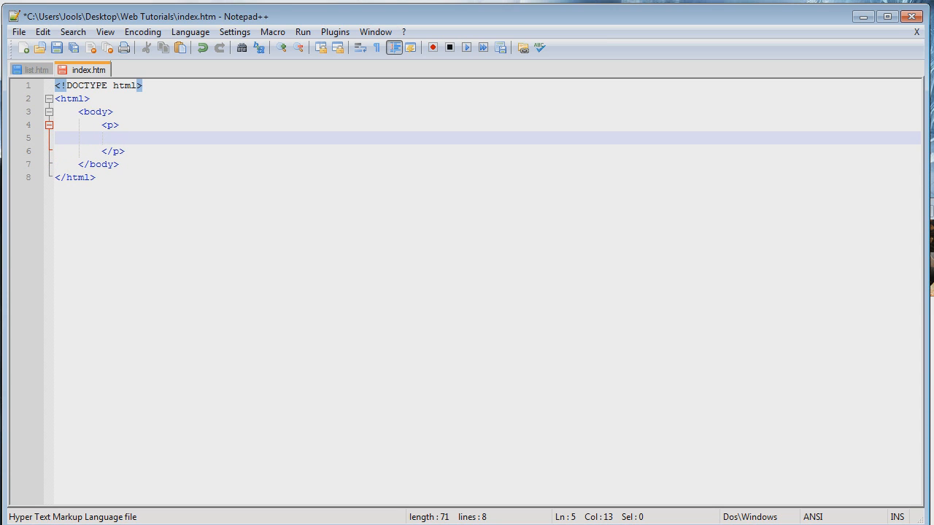
{"action": "type", "text": "T"}
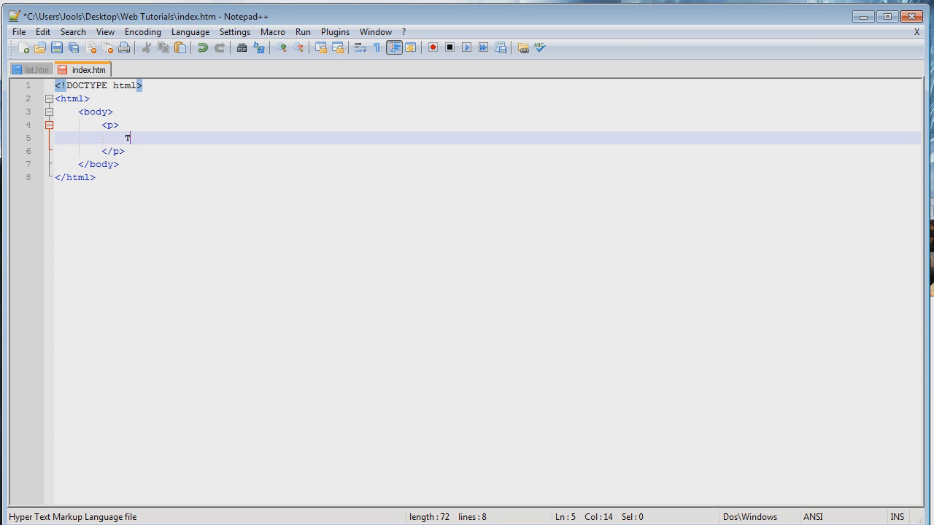
{"action": "type", "text": "his is an e"}
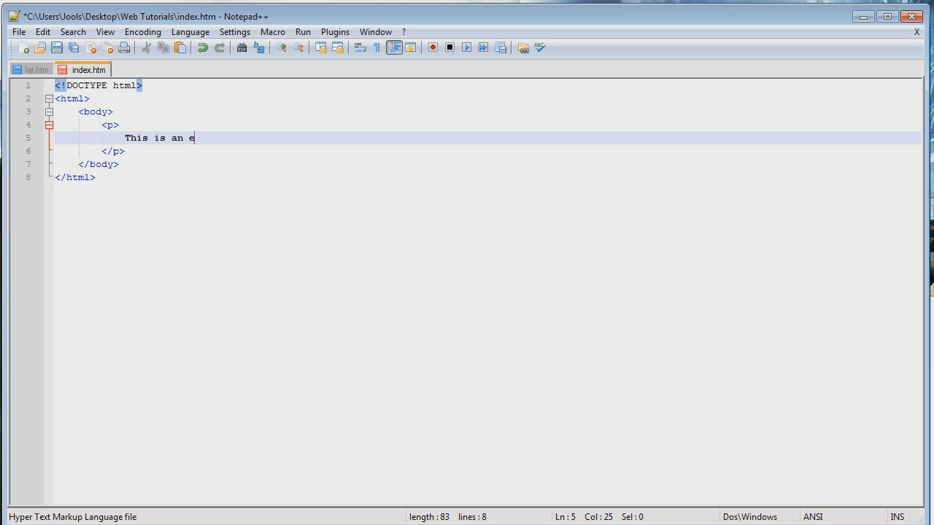
{"action": "type", "text": "ntitie"}
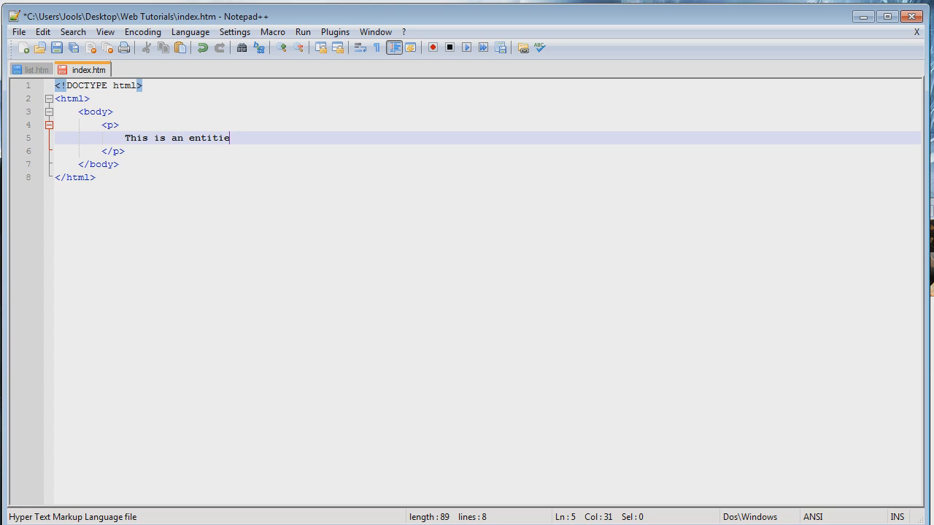
{"action": "key", "text": "Backspace"}
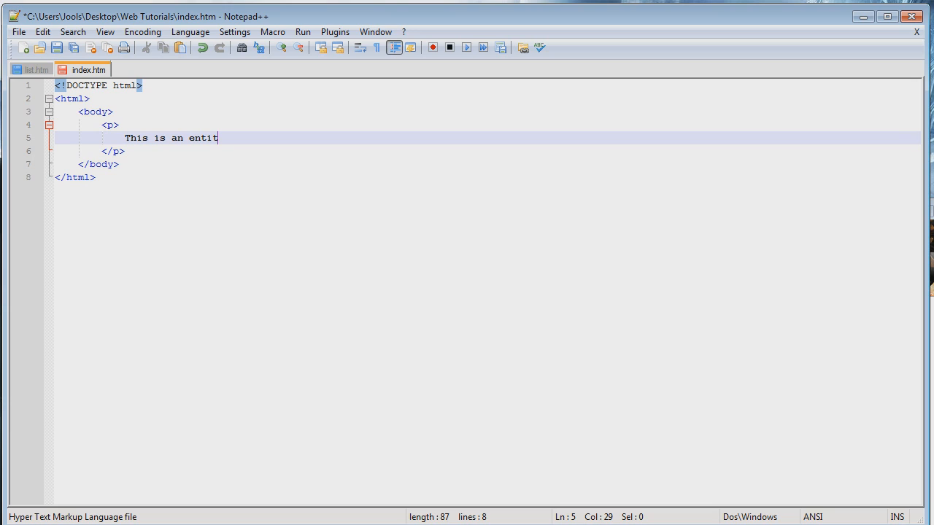
{"action": "type", "text": "y:"}
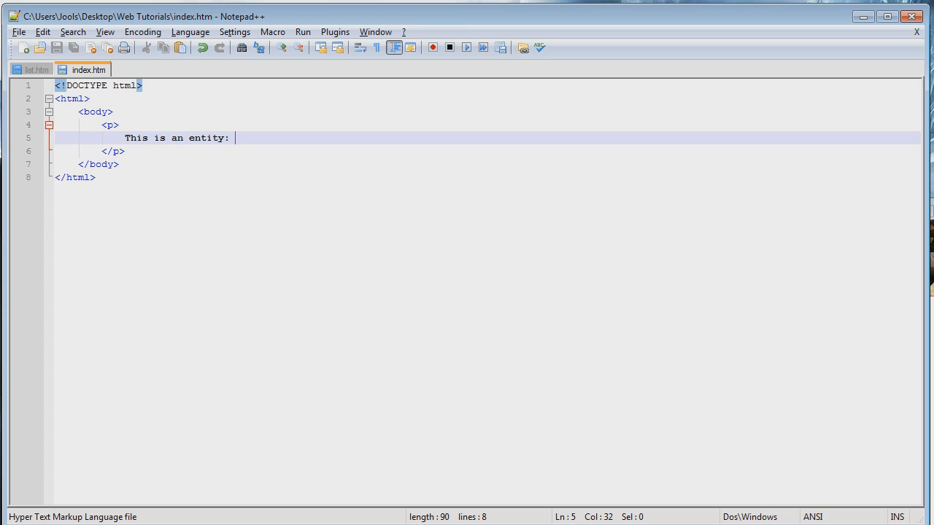
Try the ® symbol after 'This is an entity:' and delete it again.
{"action": "type", "text": "®"}
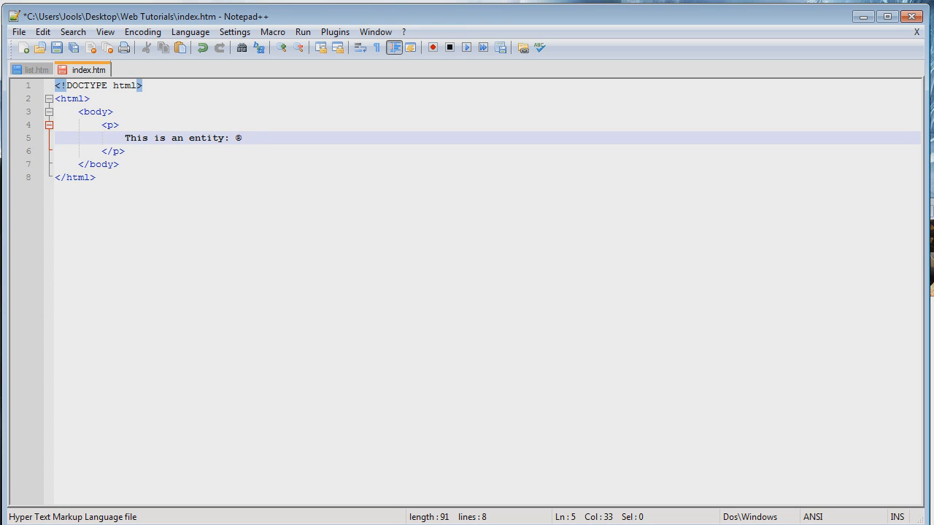
{"action": "left_click", "coordinate": [99, 163]}
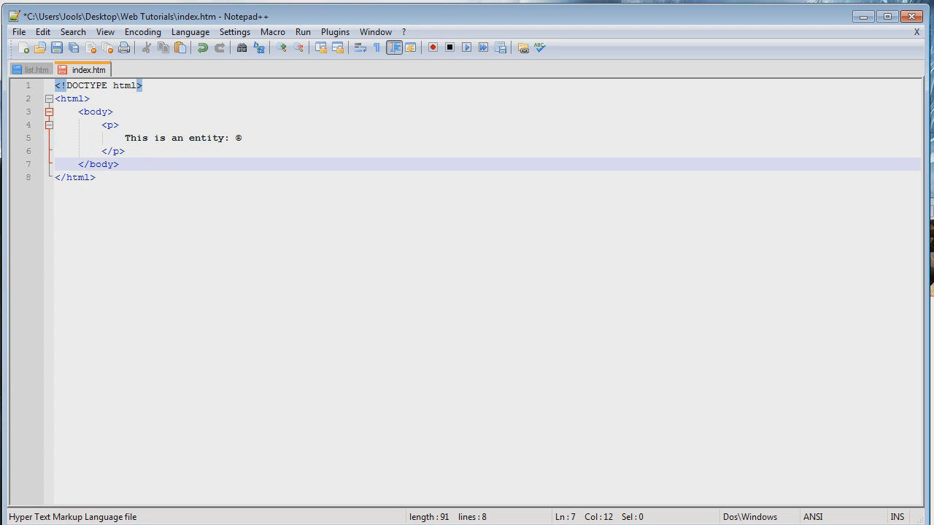
{"action": "left_click", "coordinate": [242, 137]}
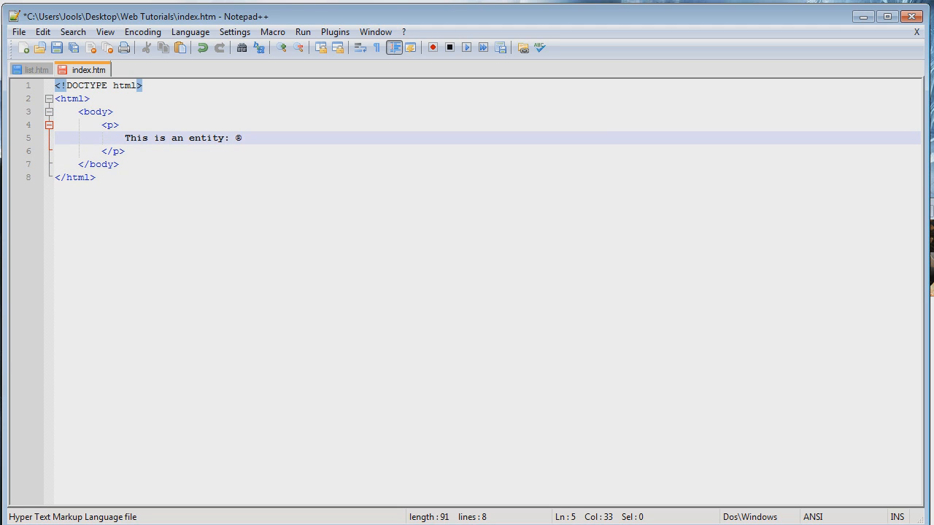
{"action": "key", "text": "Backspace"}
{"action": "type", "text": "c"}
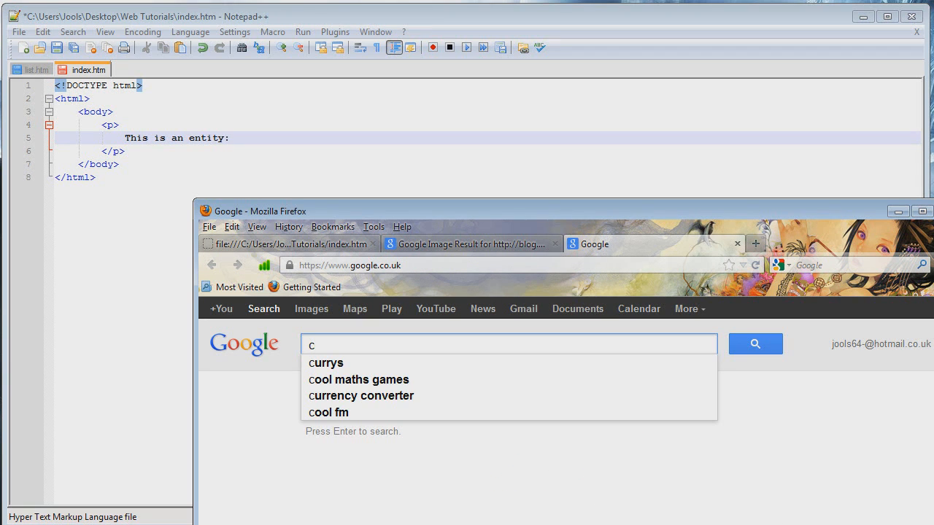
Finish the Google search terms for the symbol, typing 'copy' and an ampersand.
{"action": "type", "text": "opy"}
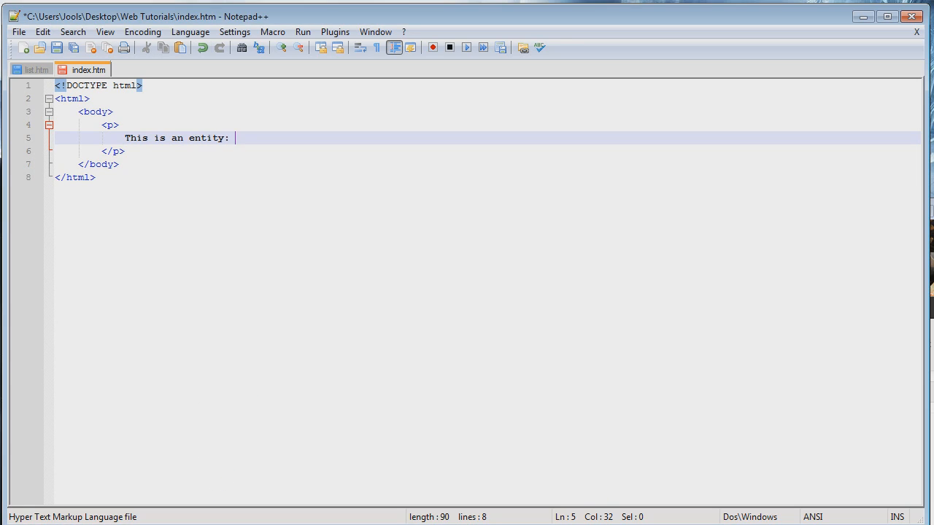
{"action": "type", "text": "&"}
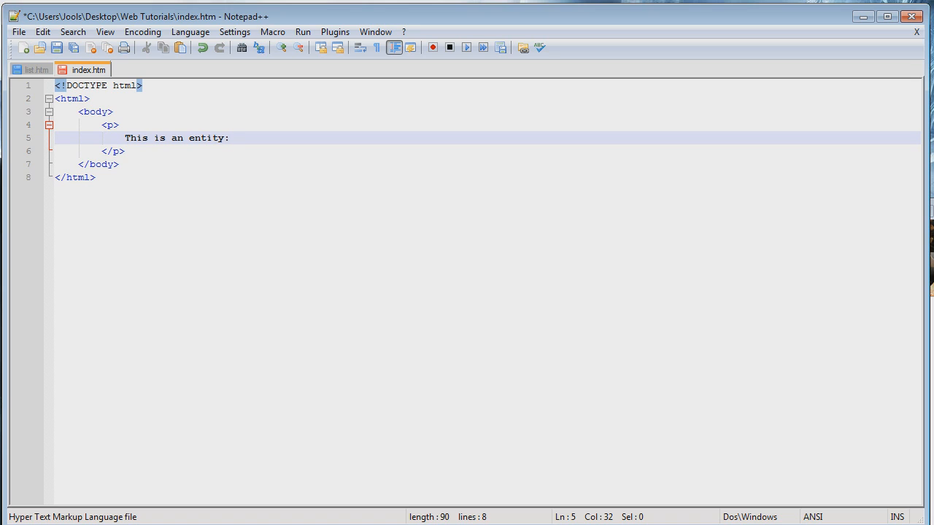
Write the numeric entity &#169; after 'This is an entity:' in the paragraph.
{"action": "type", "text": "&"}
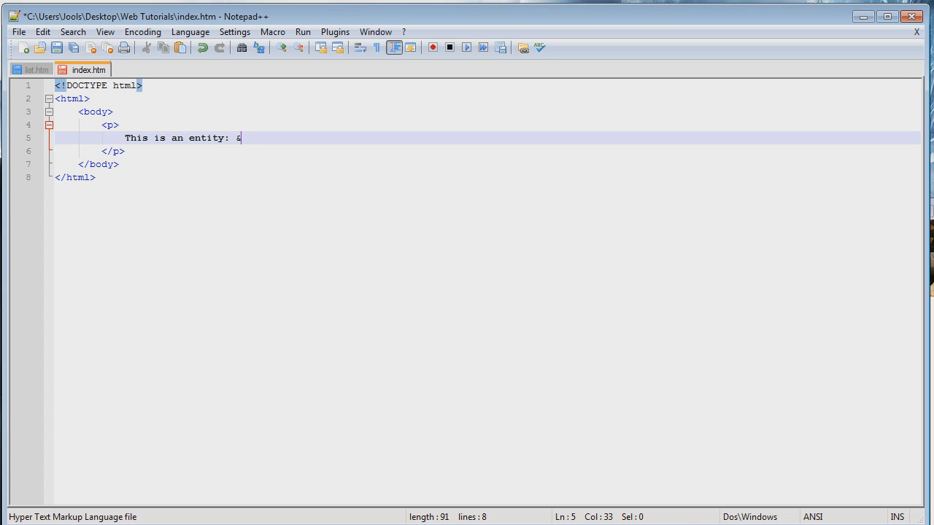
{"action": "type", "text": "#"}
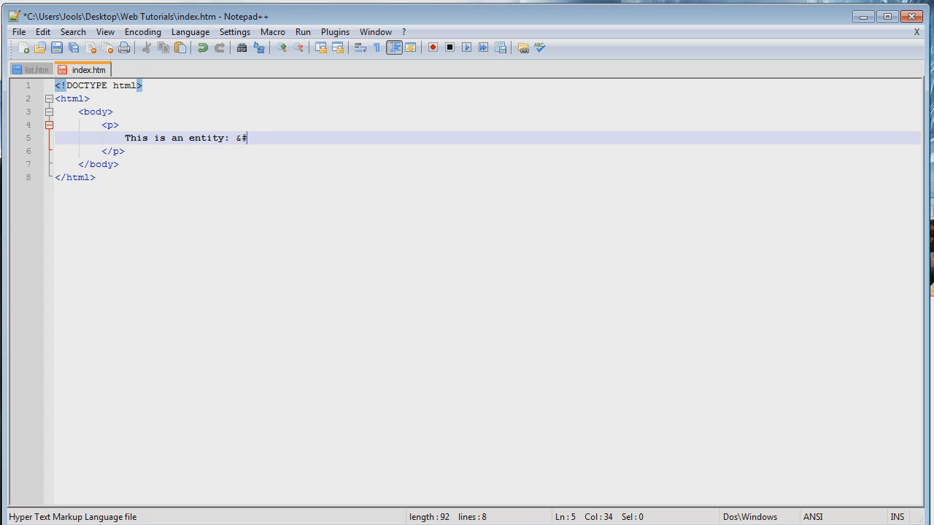
{"action": "type", "text": "1"}
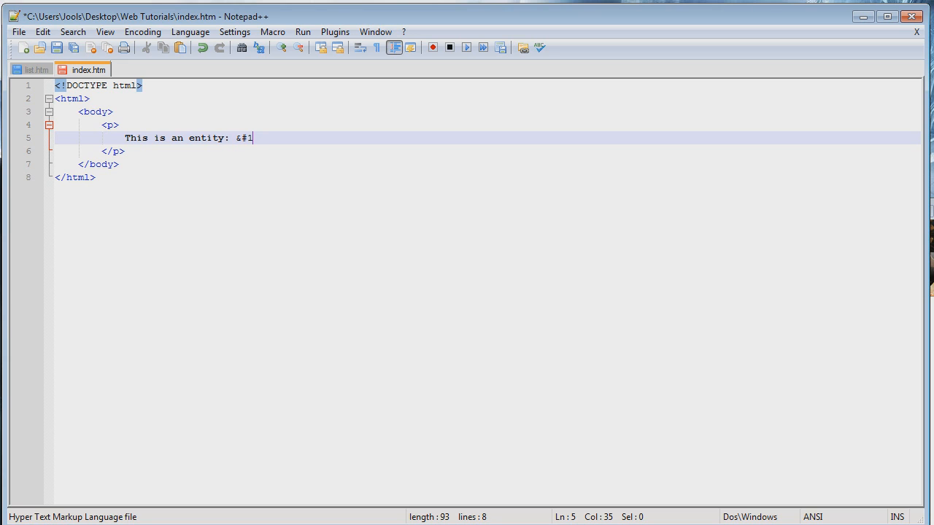
{"action": "type", "text": "69;"}
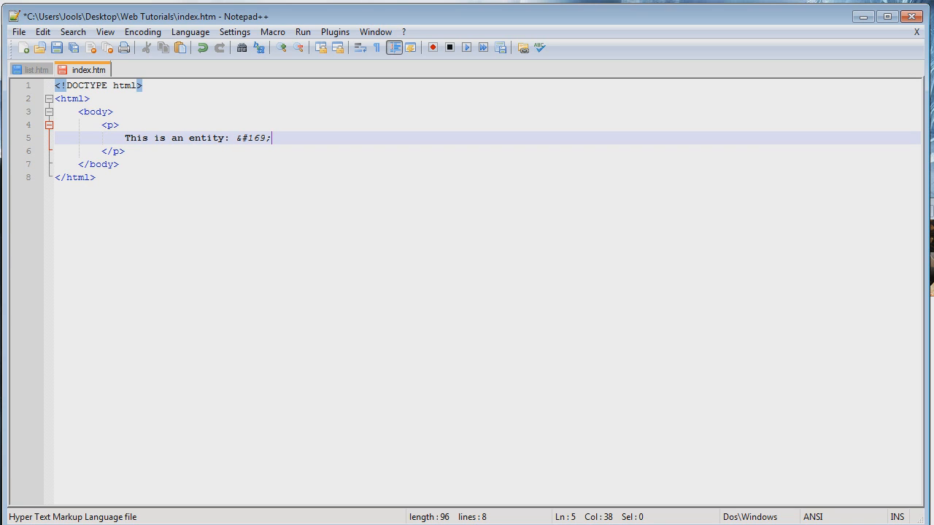
{"action": "left_click", "coordinate": [193, 138]}
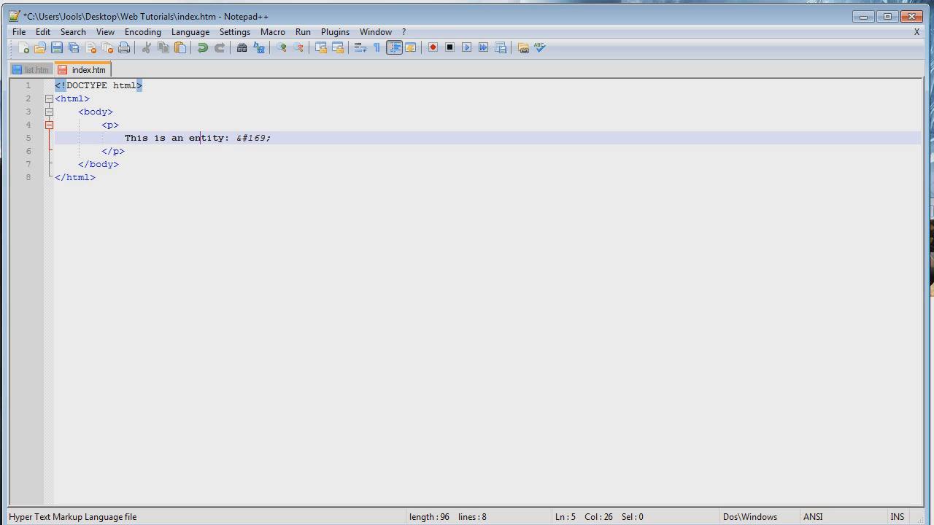
{"action": "left_click_drag", "start_coordinate": [237, 138], "coordinate": [271, 137]}
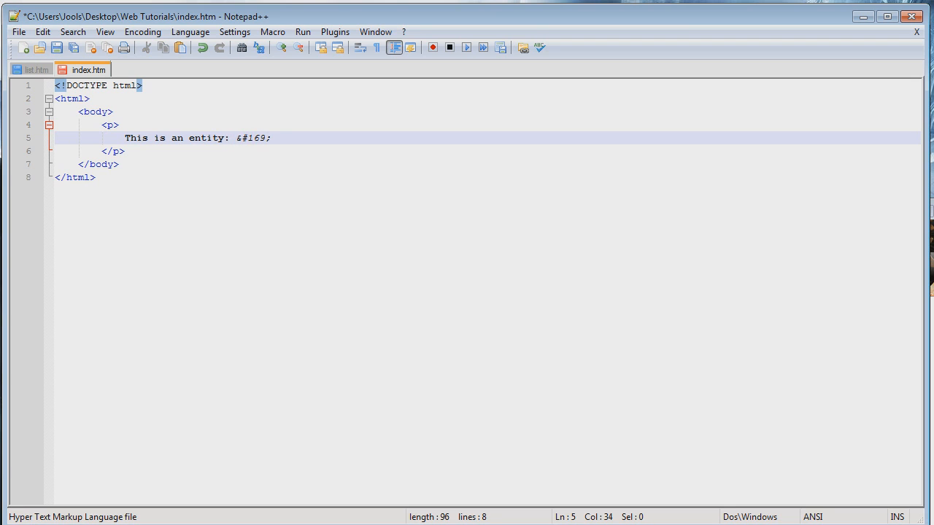
Duplicate &#169; and edit the copies into &#168; and &#80;.
{"action": "double_click", "coordinate": [258, 138]}
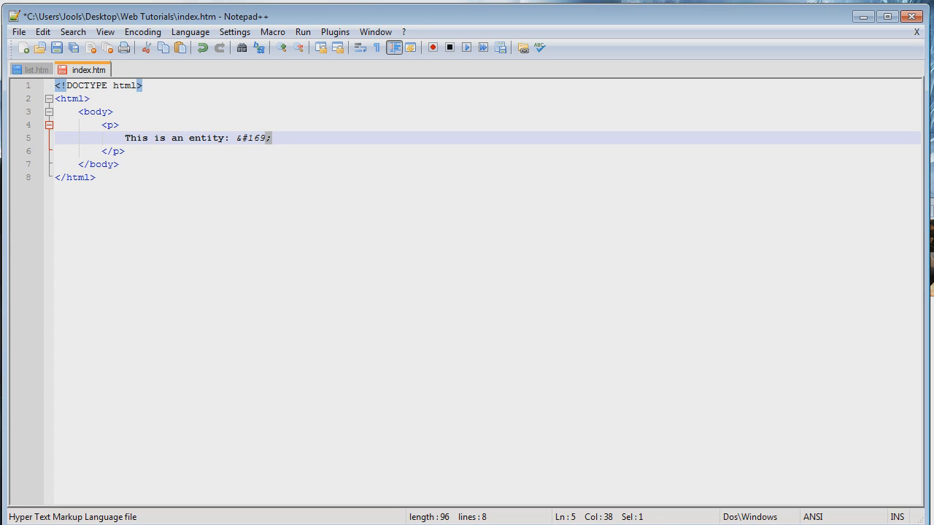
{"action": "left_click", "coordinate": [271, 137]}
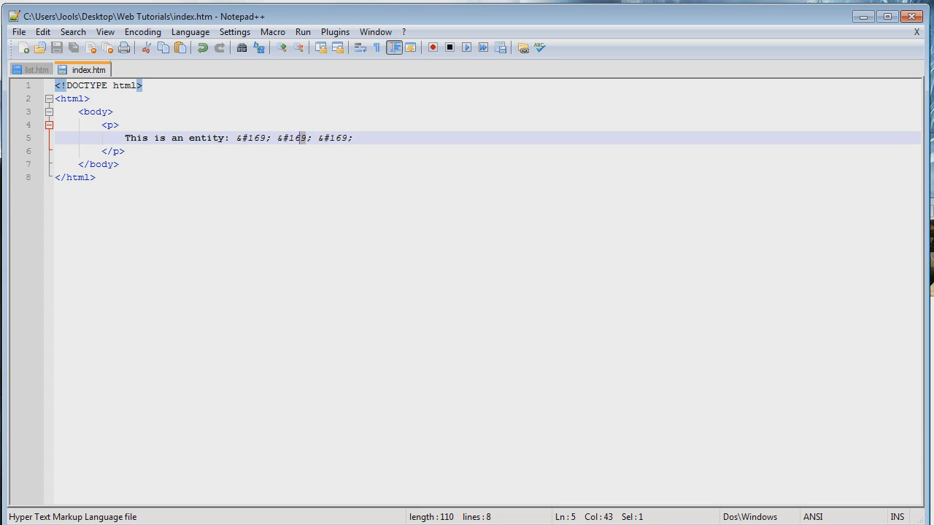
{"action": "type", "text": "8"}
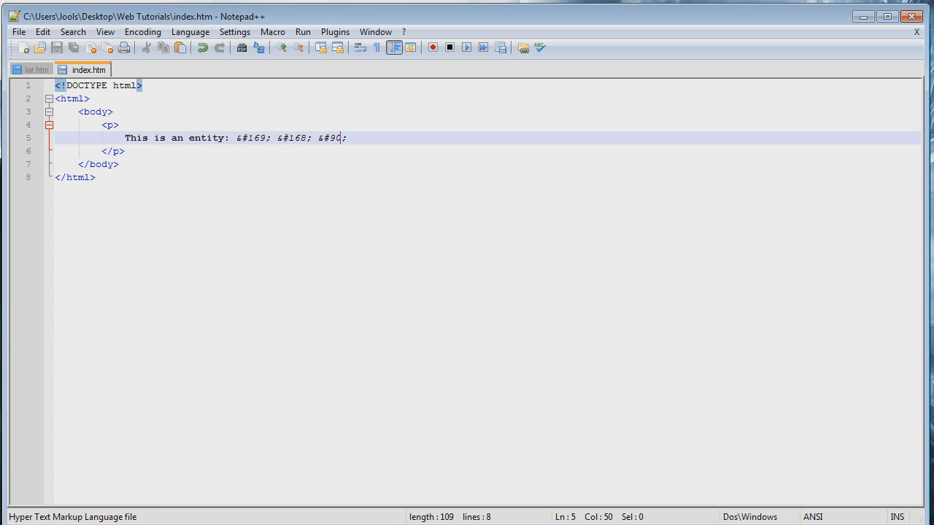
Change the last entity to &#128; and preview 'This is an entity: © ¨ €' in Firefox.
{"action": "double_click", "coordinate": [337, 137]}
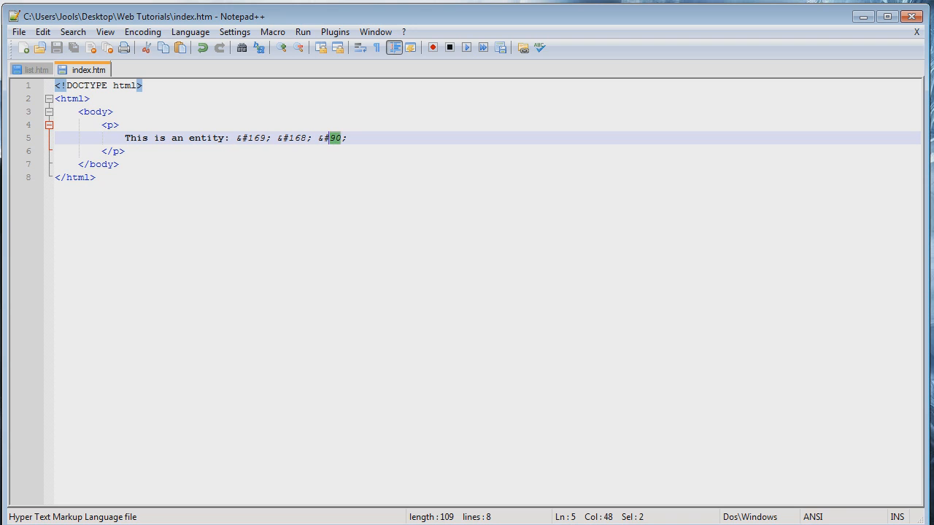
{"action": "type", "text": "128"}
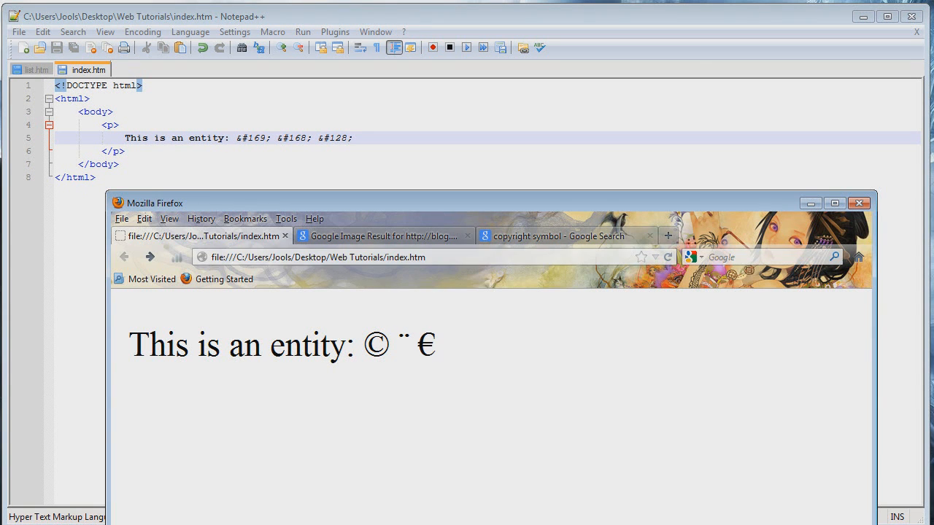
{"action": "double_click", "coordinate": [426, 345]}
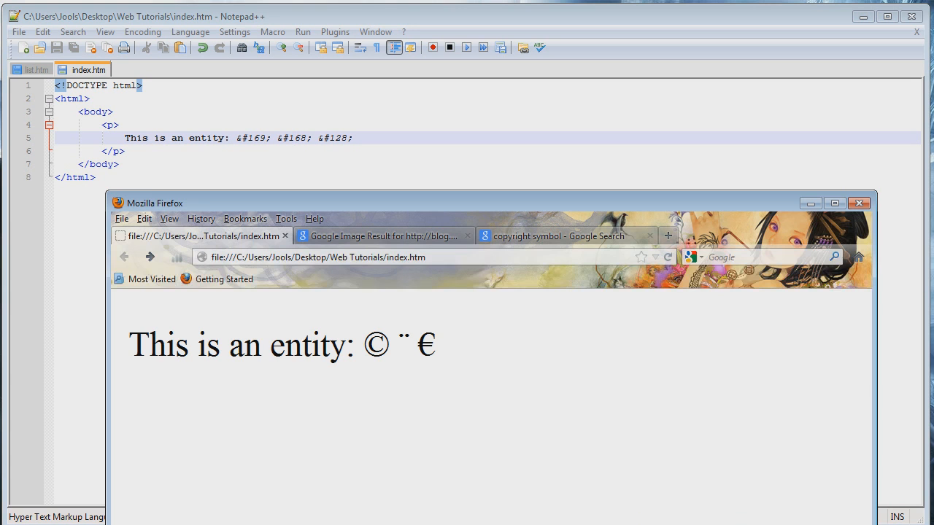
{"action": "double_click", "coordinate": [428, 344]}
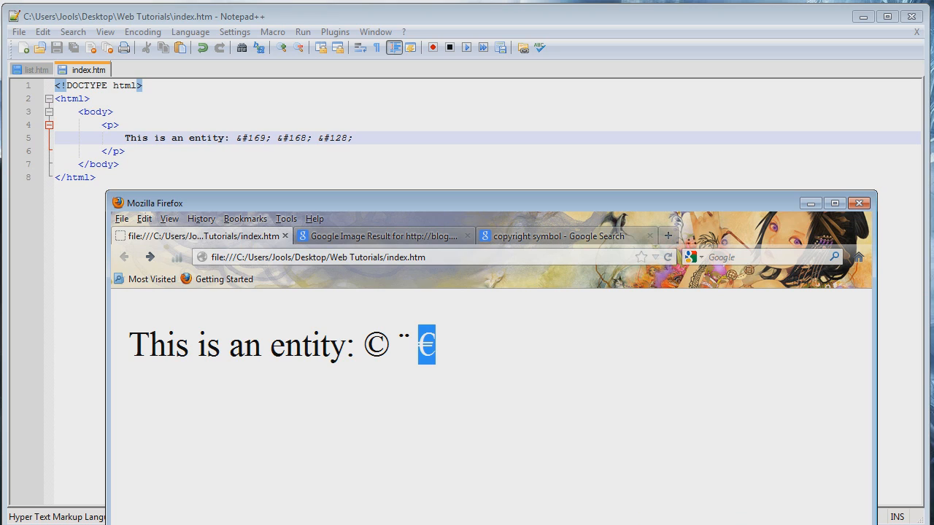